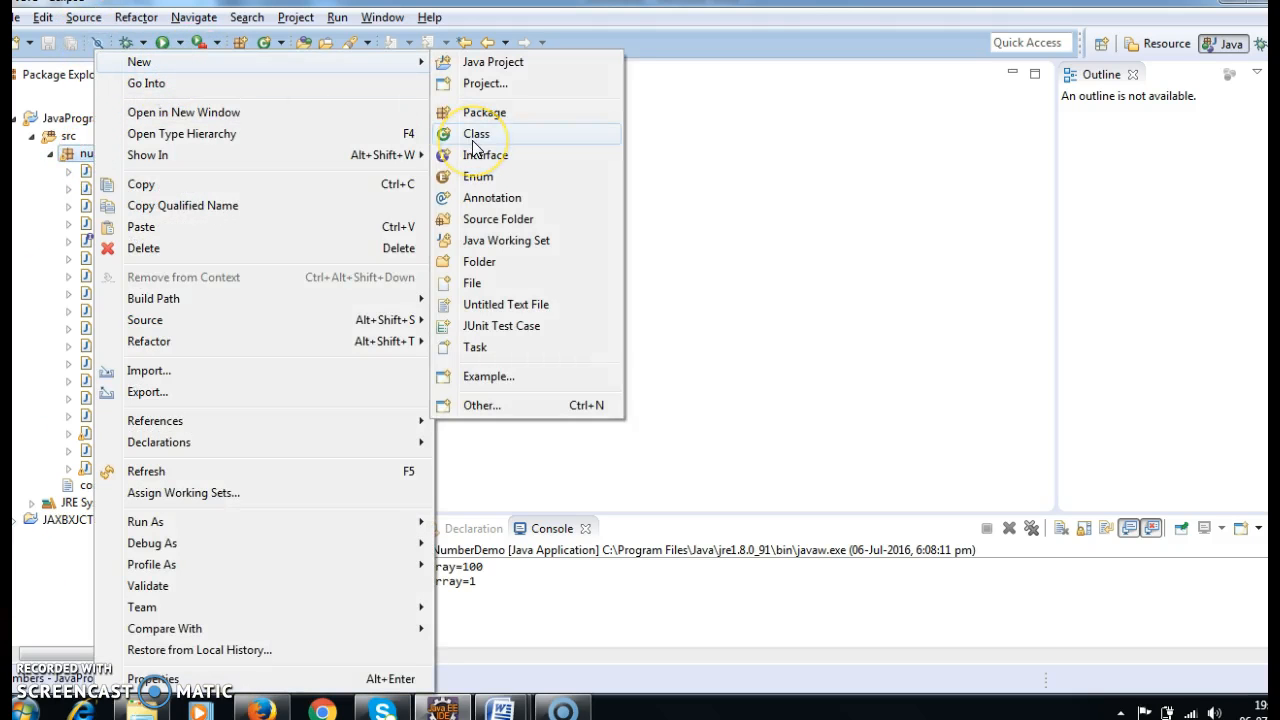
Step: Create a Java class named ArrayRemoveDemo in the numbers package
click(476, 133)
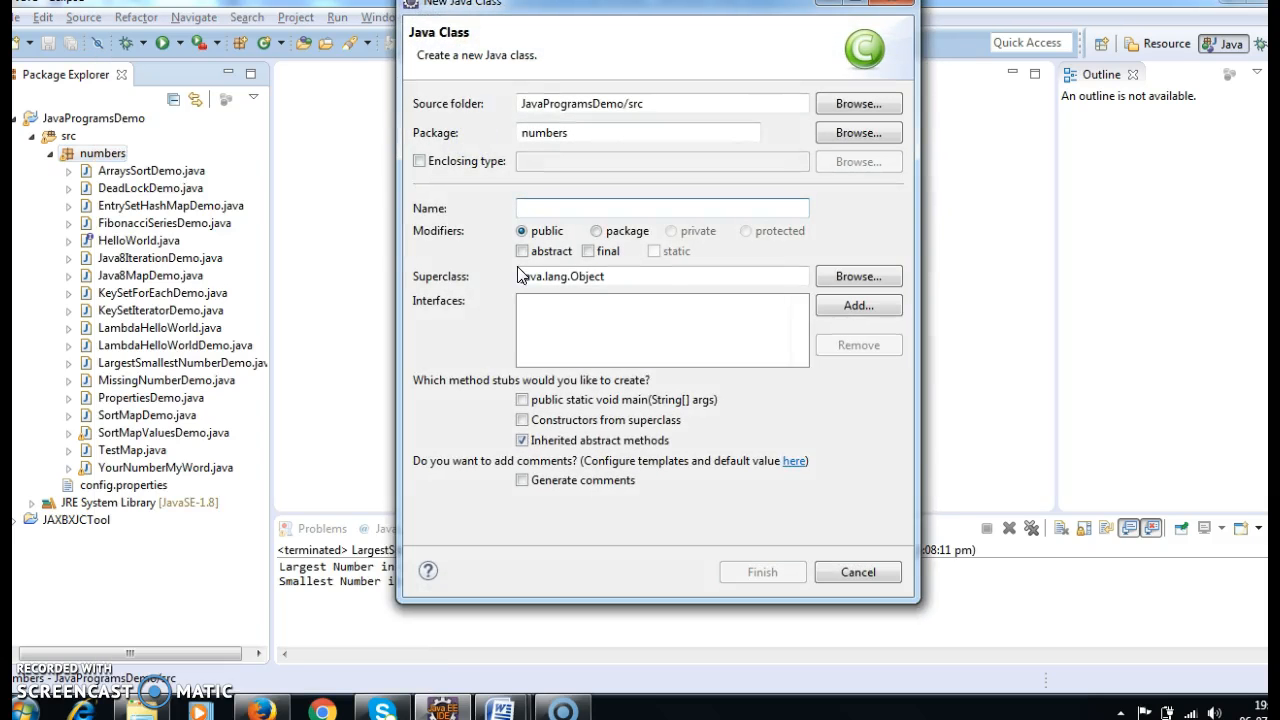
text(ArrayRemoveDemo)
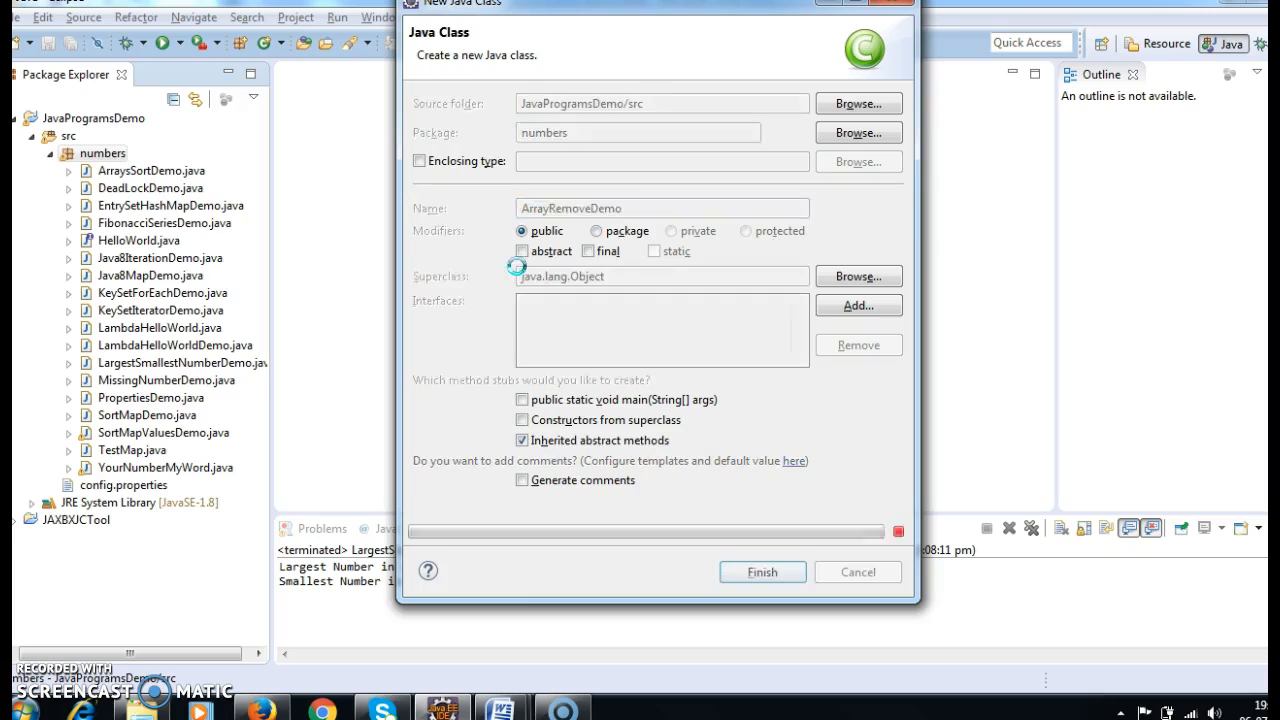
click(762, 571)
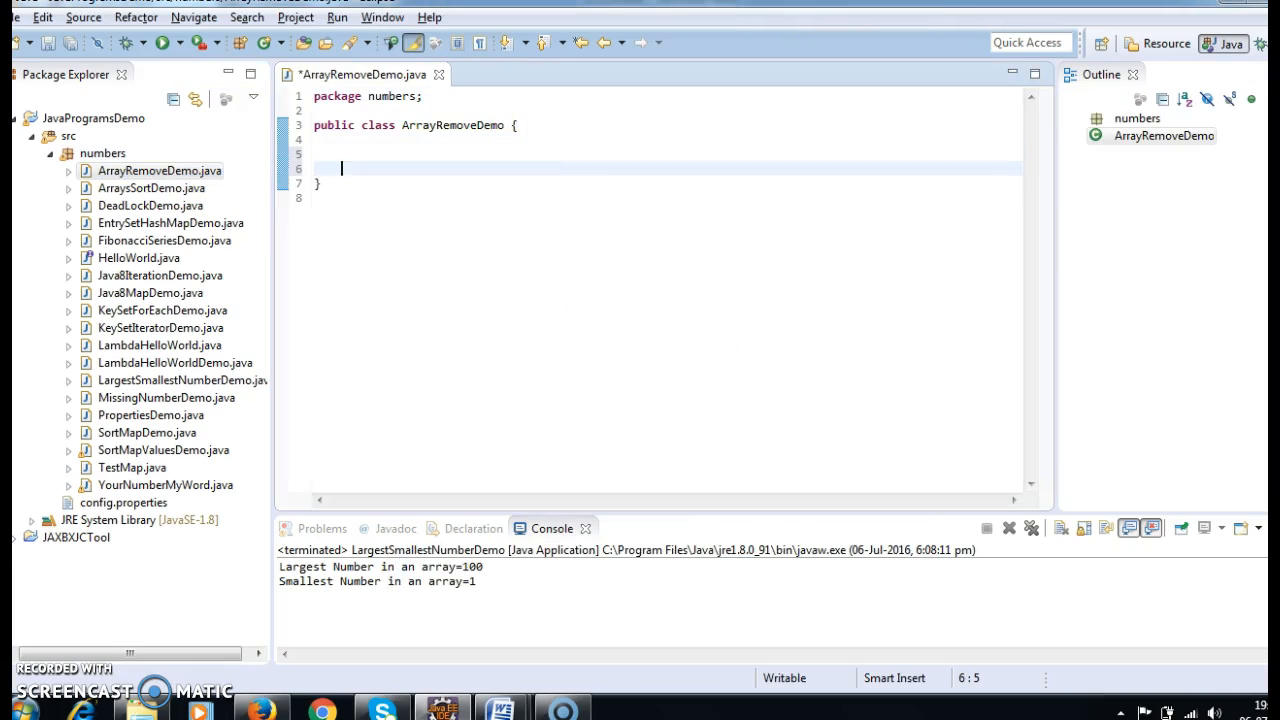
Step: Insert a main method into ArrayRemoveDemo using the main content-assist template
text(main)
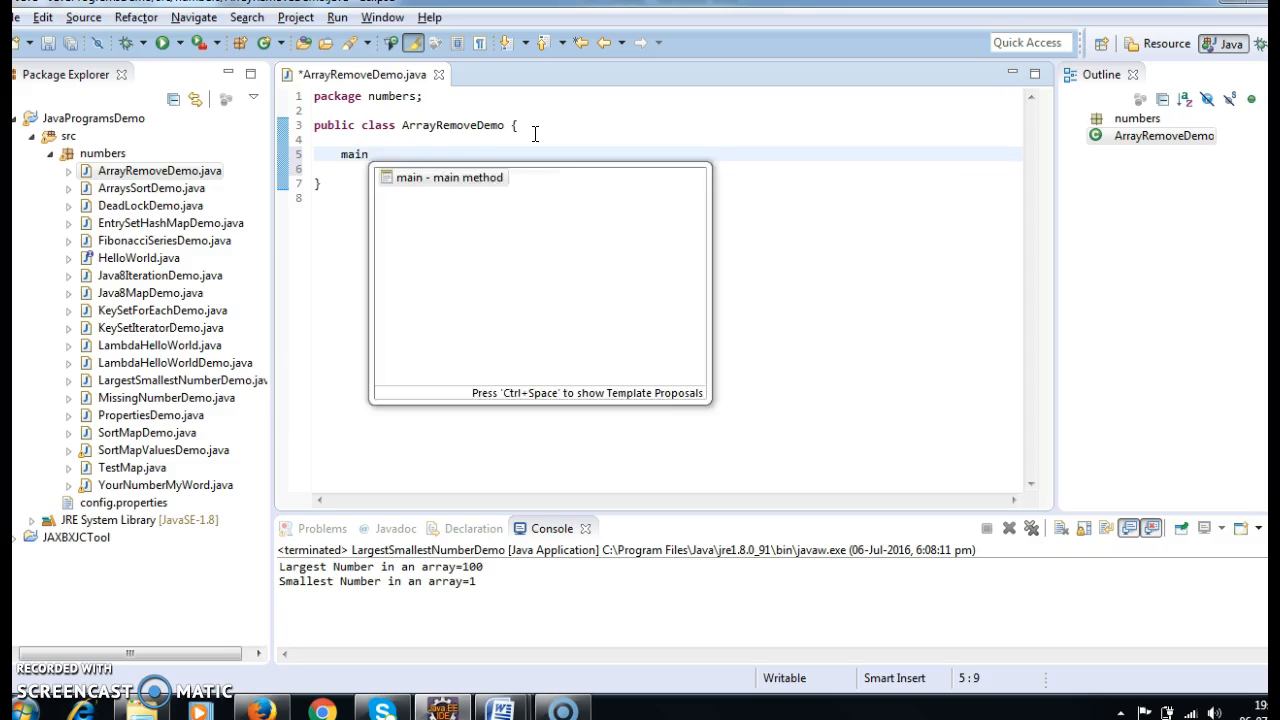
click(450, 177)
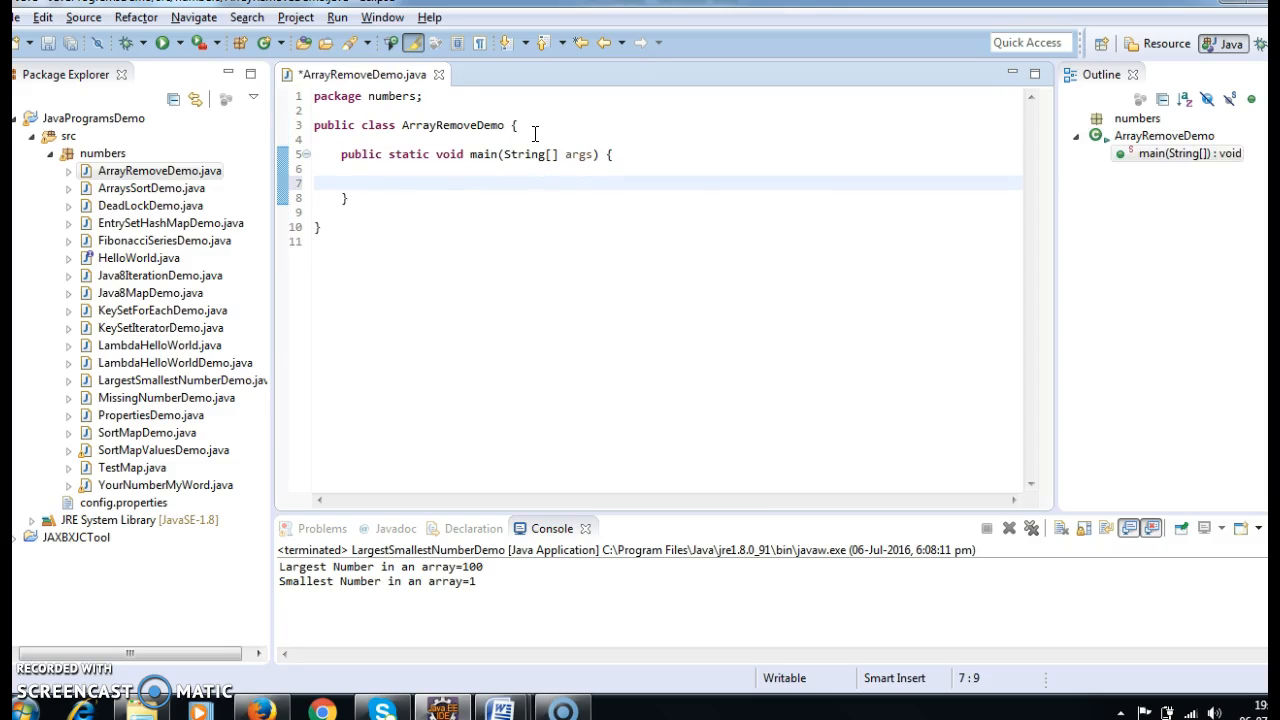
click(370, 183)
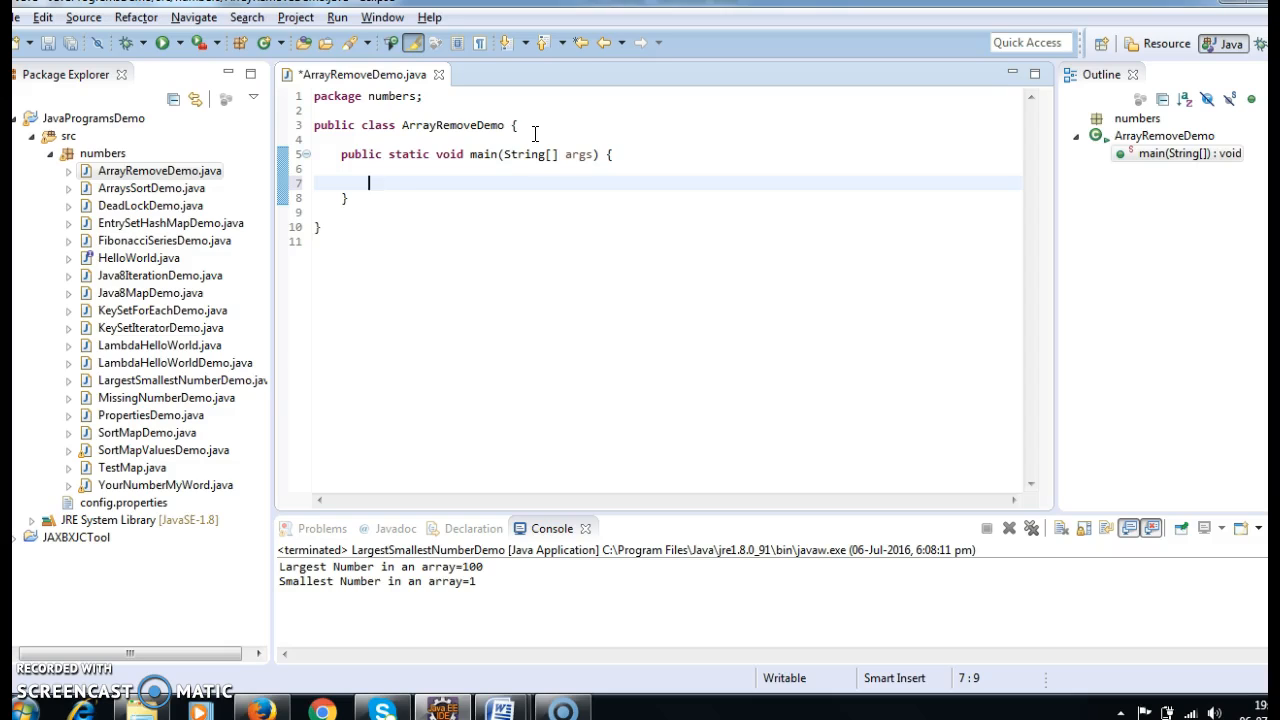
Step: Declare int[] intArray = new int[]{10,20,30}; inside main
text(int)
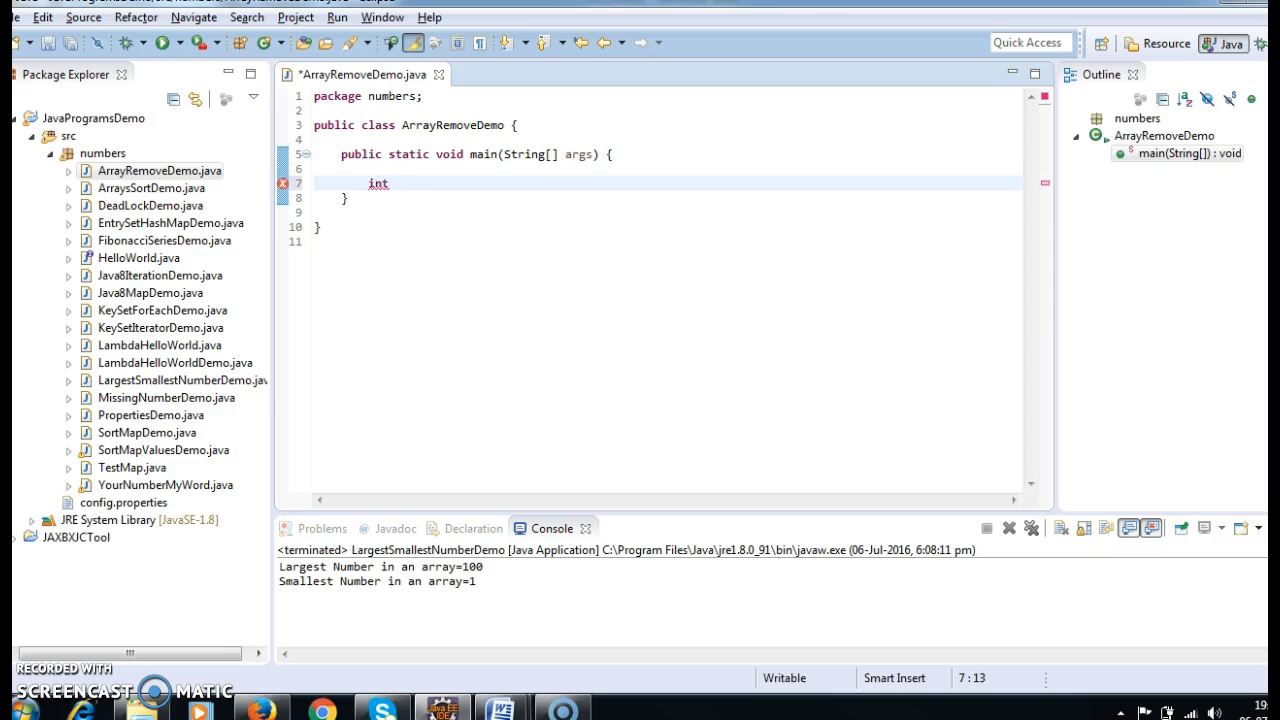
text(intAr)
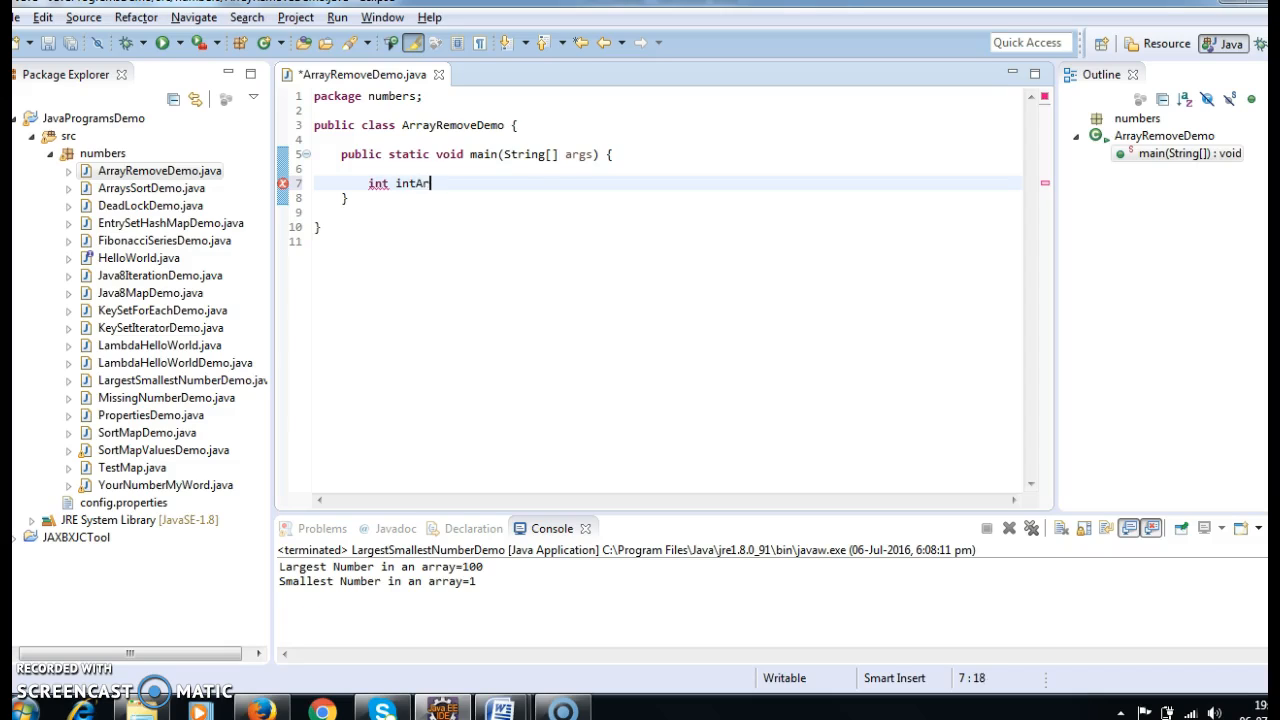
text(ray[]=)
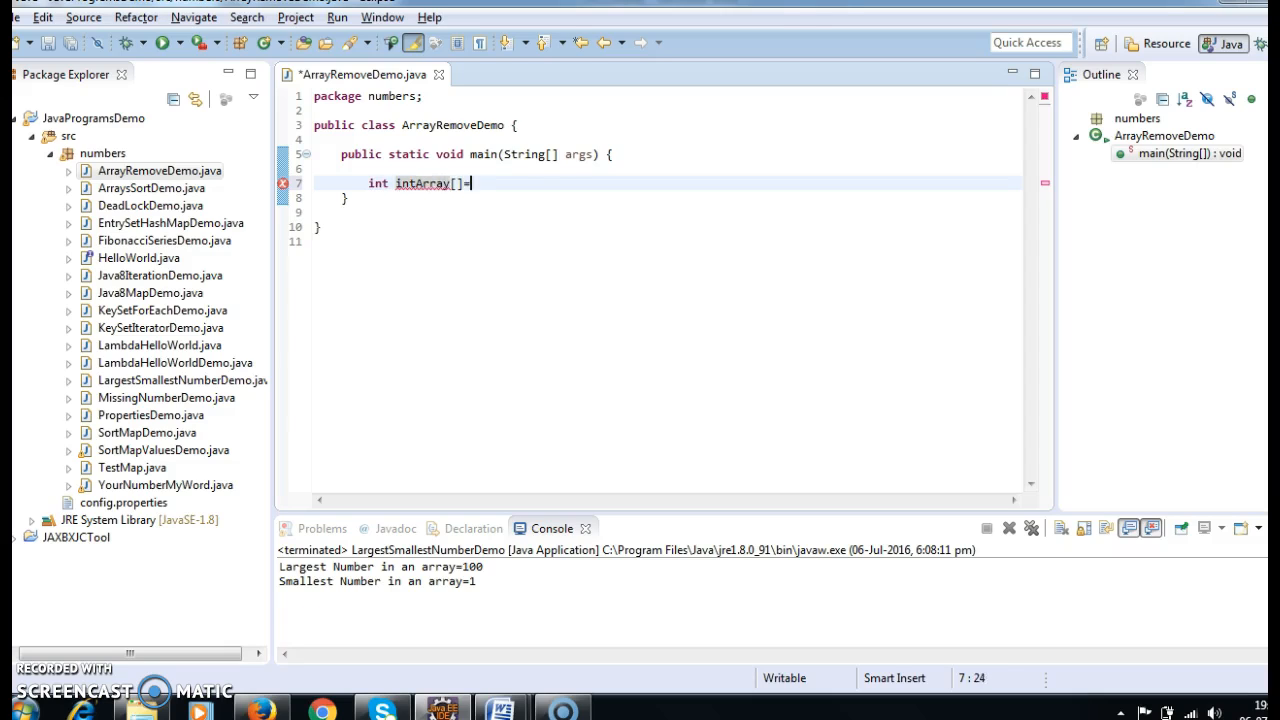
text(=new int)
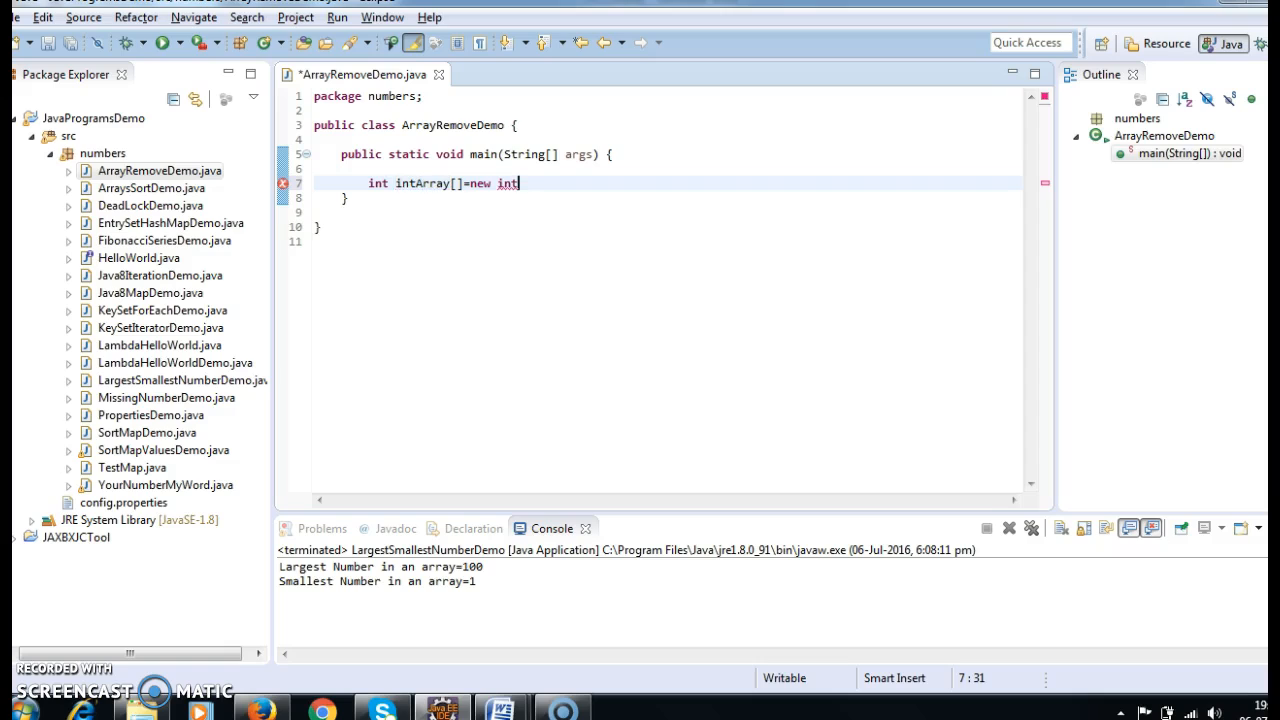
text([])
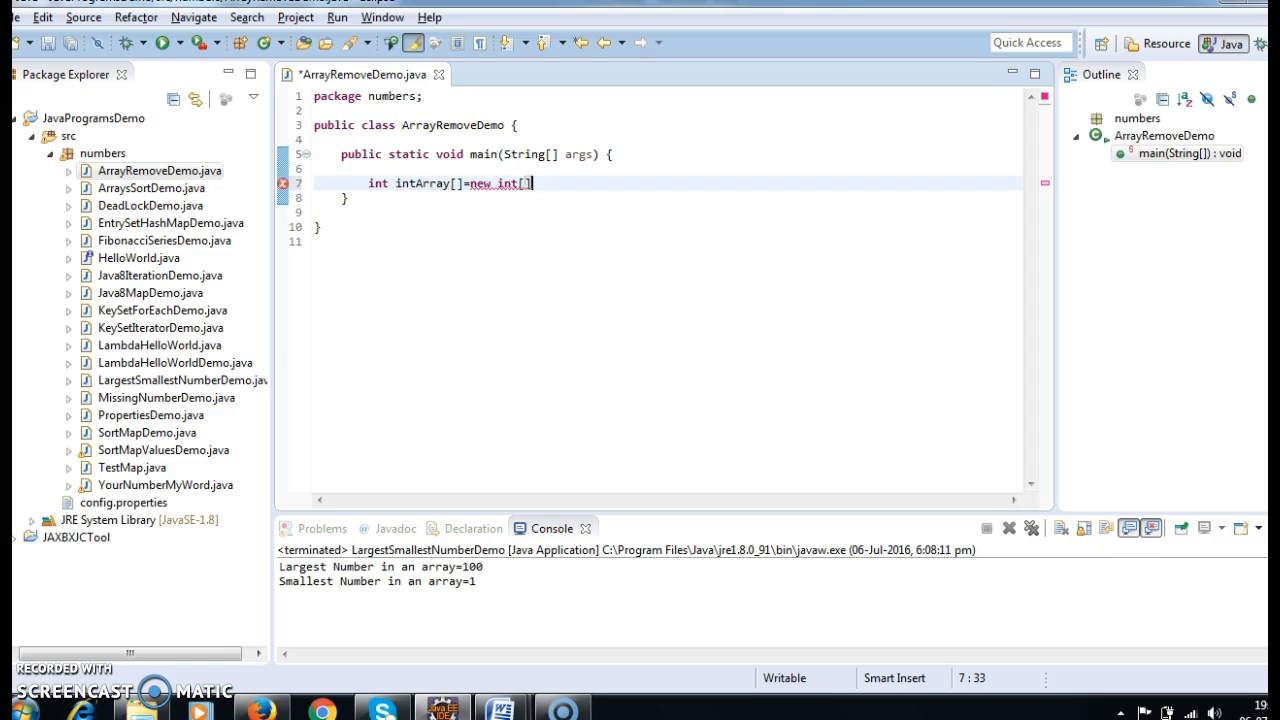
text({1)
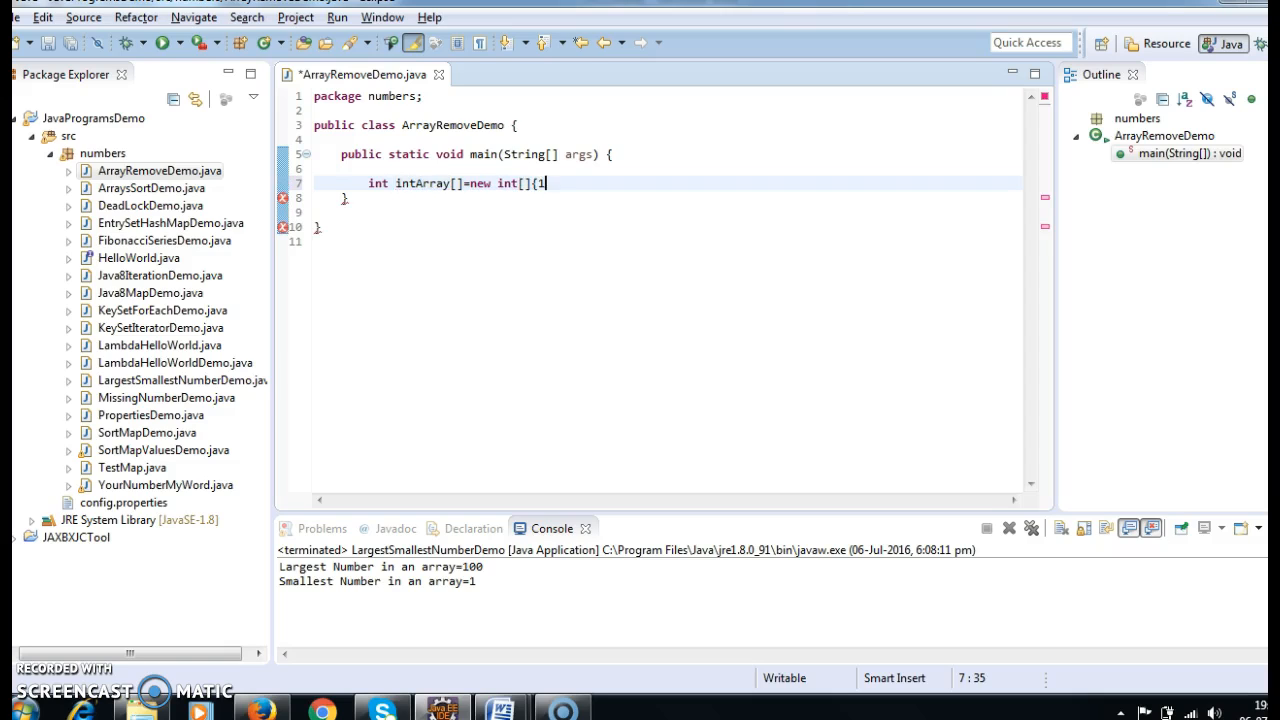
text(0,2)
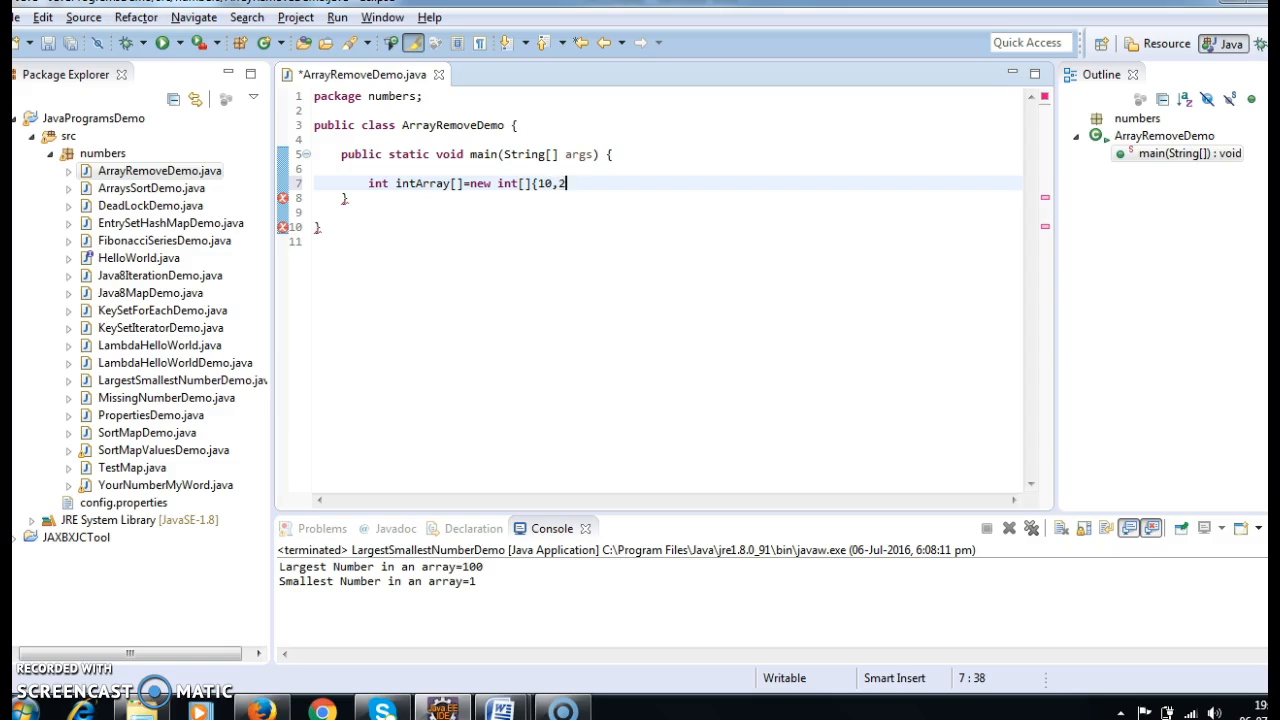
text(0,30)
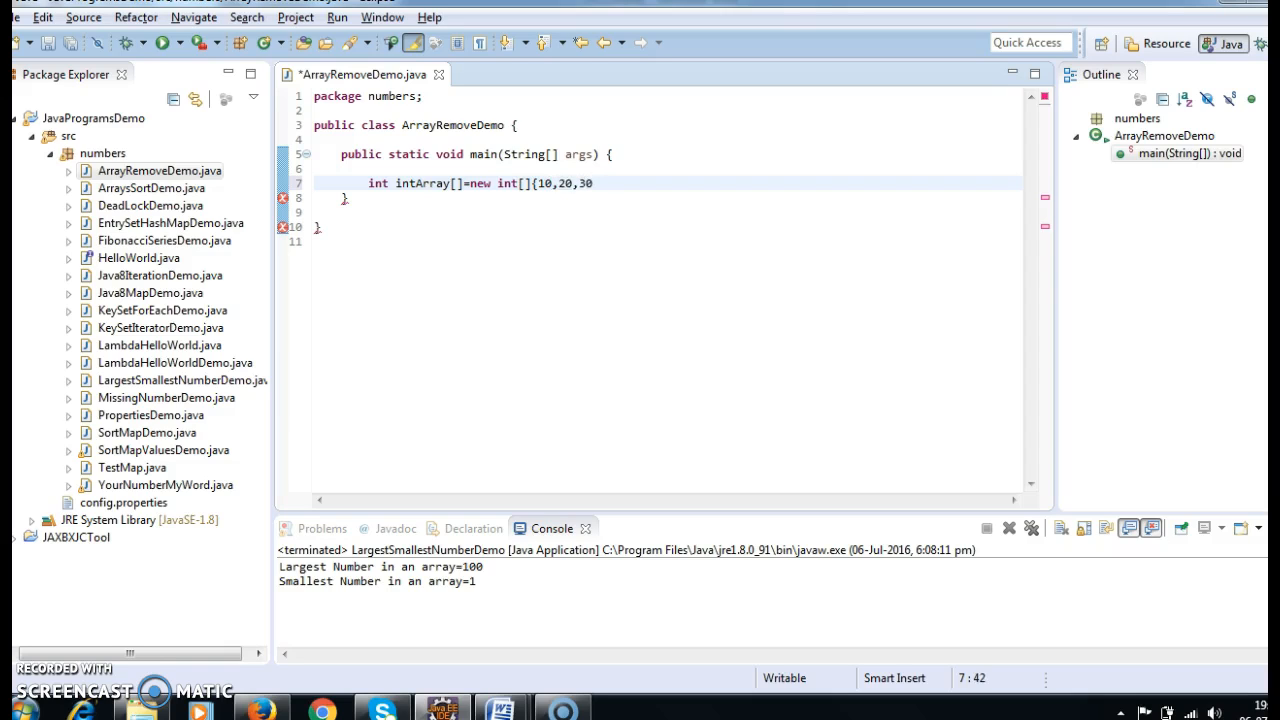
text(};)
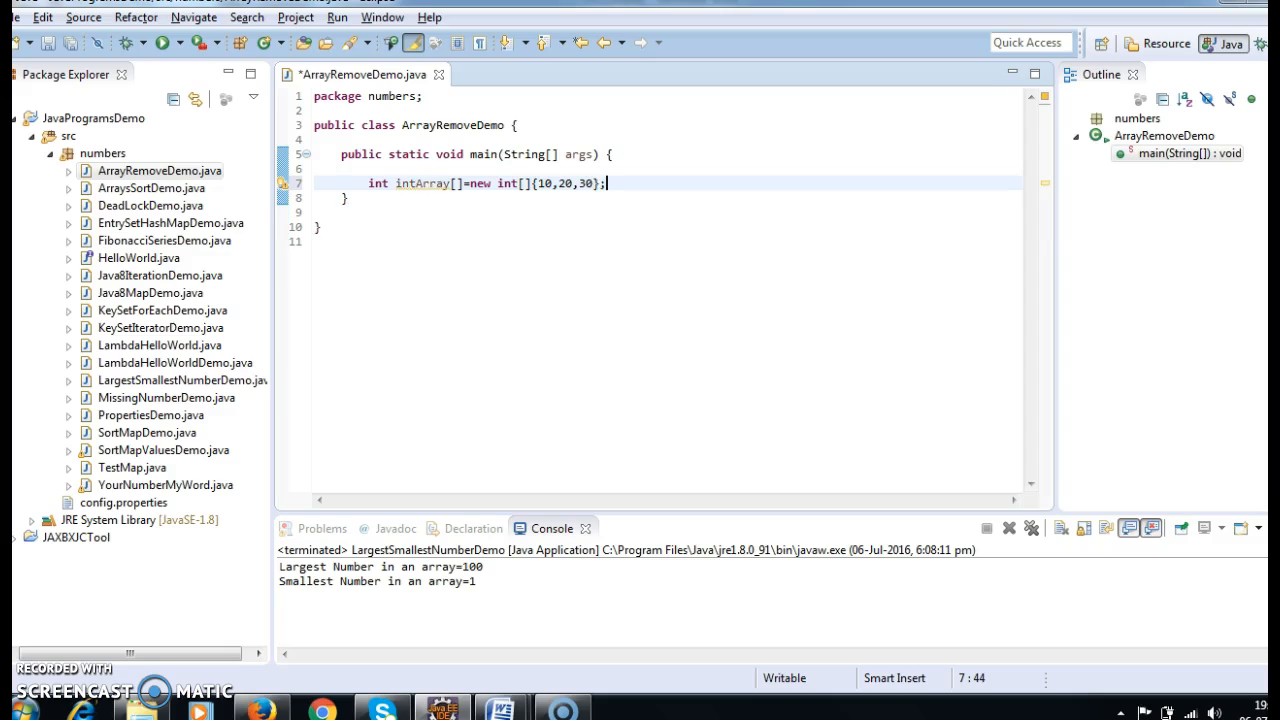
key(Return)
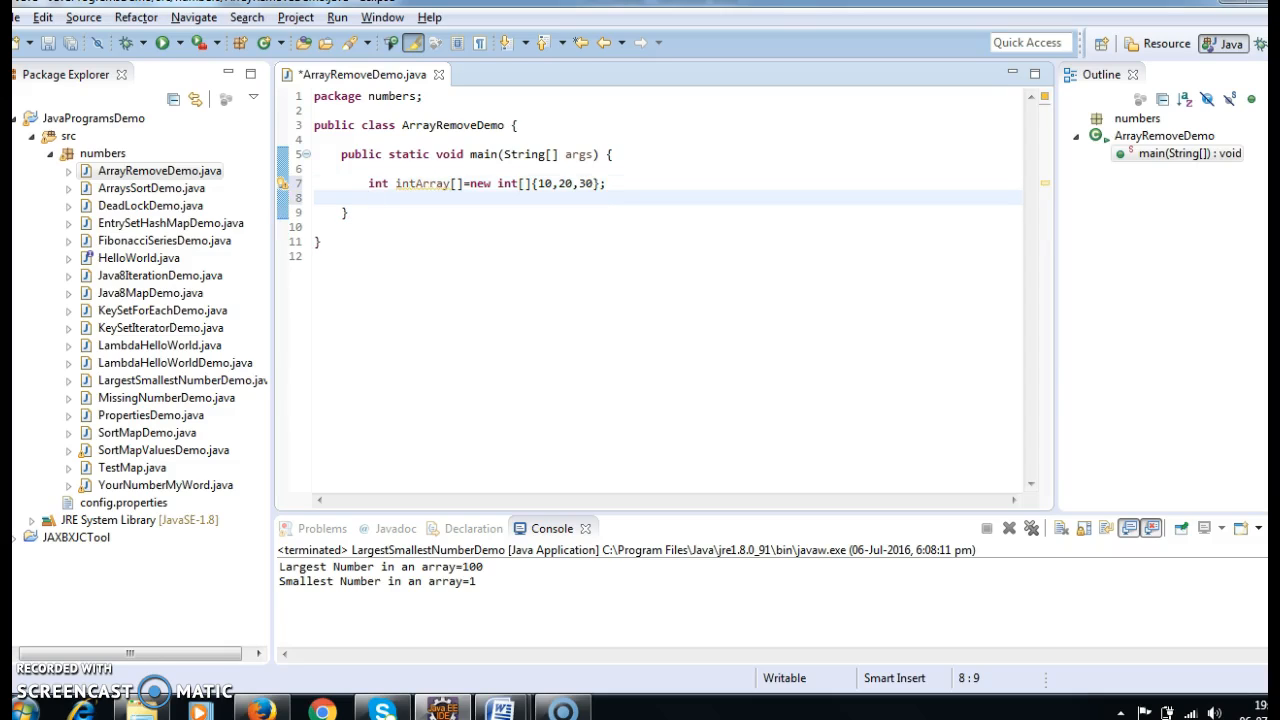
Step: Print intArray with System.out.println(Arrays.toString(intArray)), importing java.util.Arrays
text(System.out.println();)
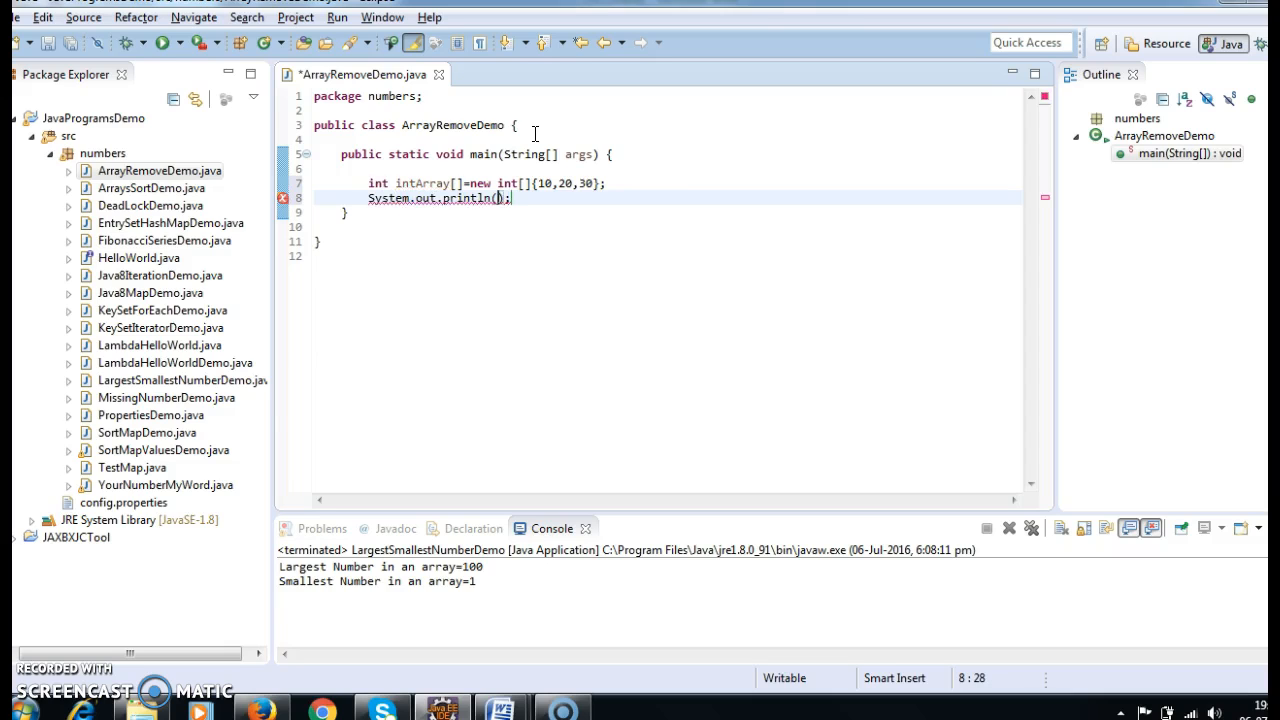
text(Arrays.toString(int)
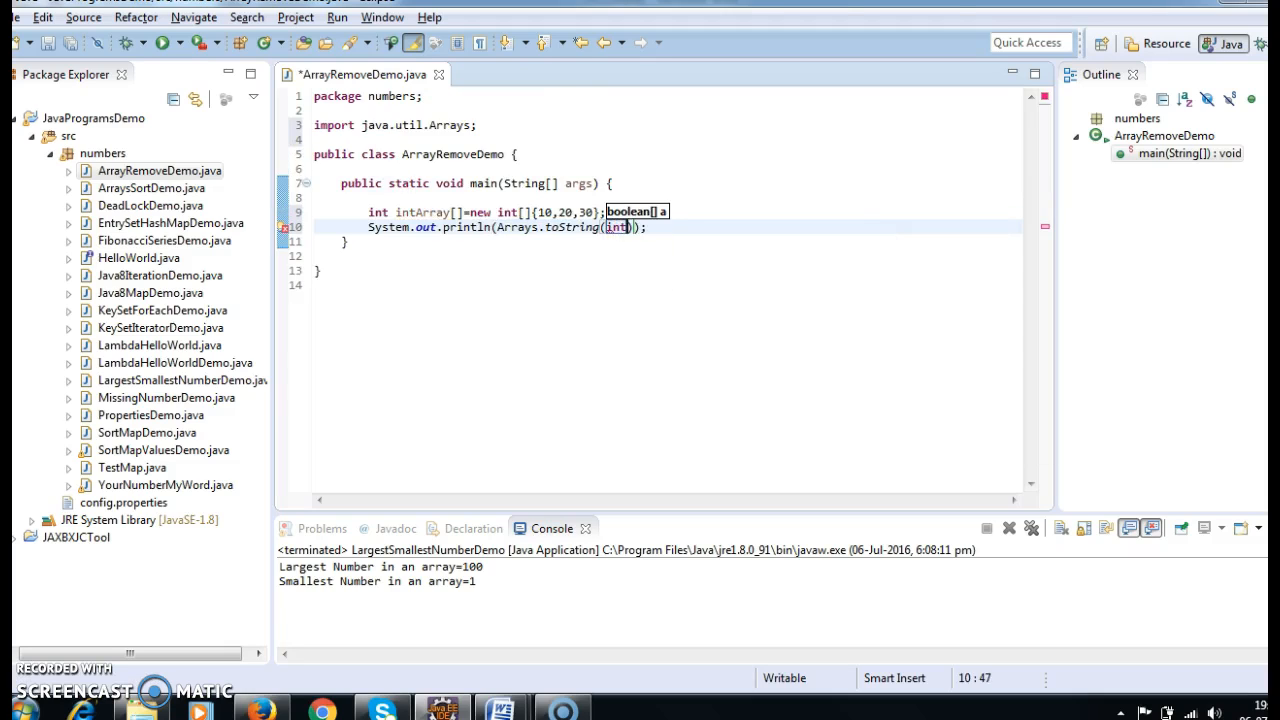
text(Array)
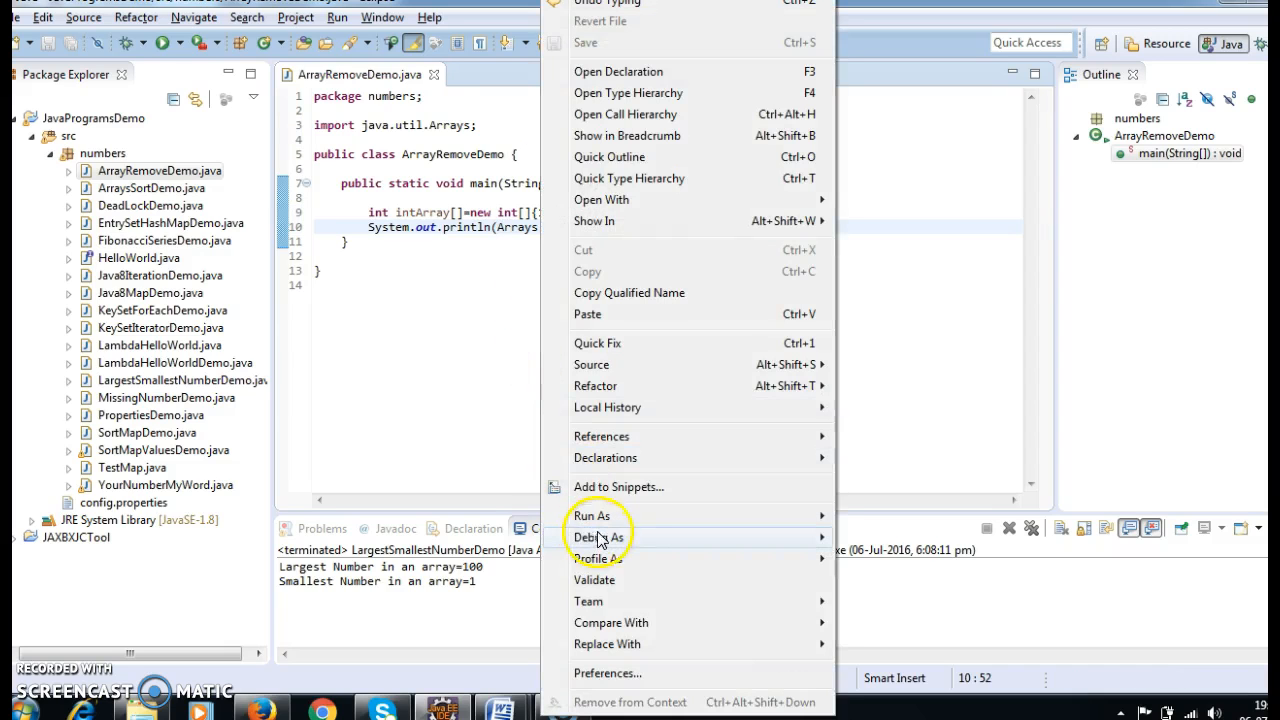
Step: Run ArrayRemoveDemo as a Java application, printing [10, 20, 30] to the console
click(592, 515)
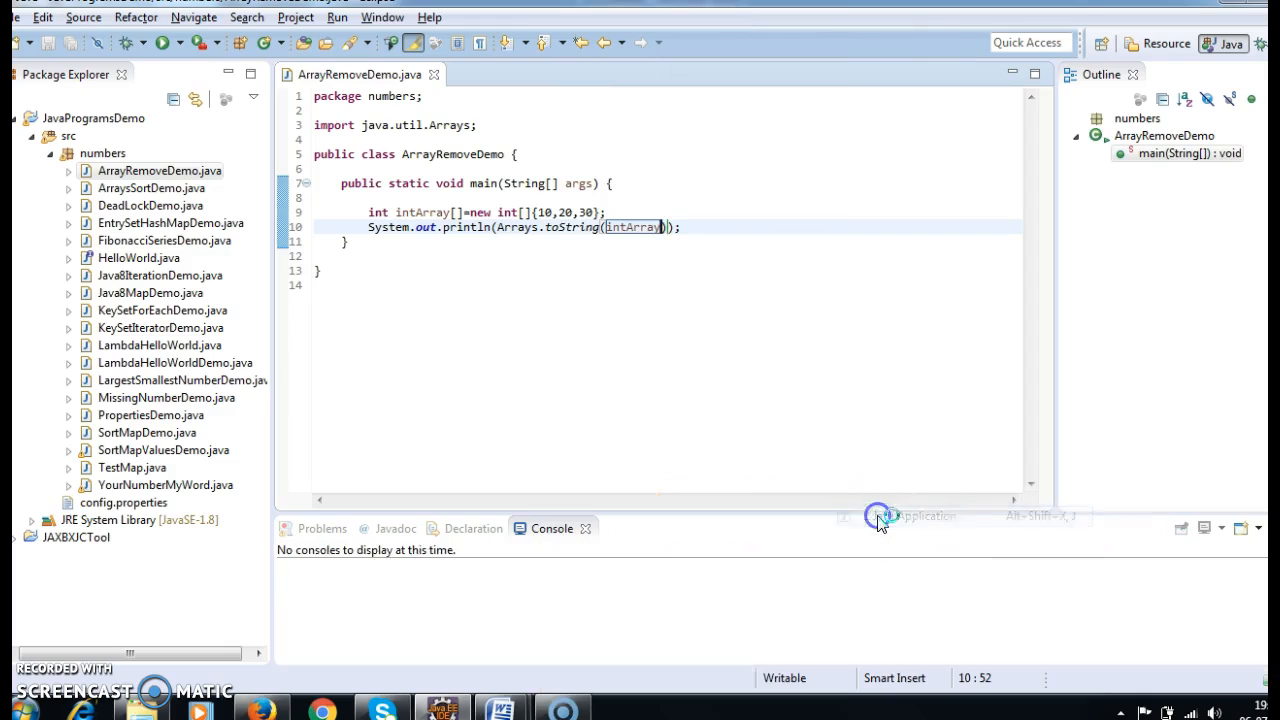
click(878, 519)
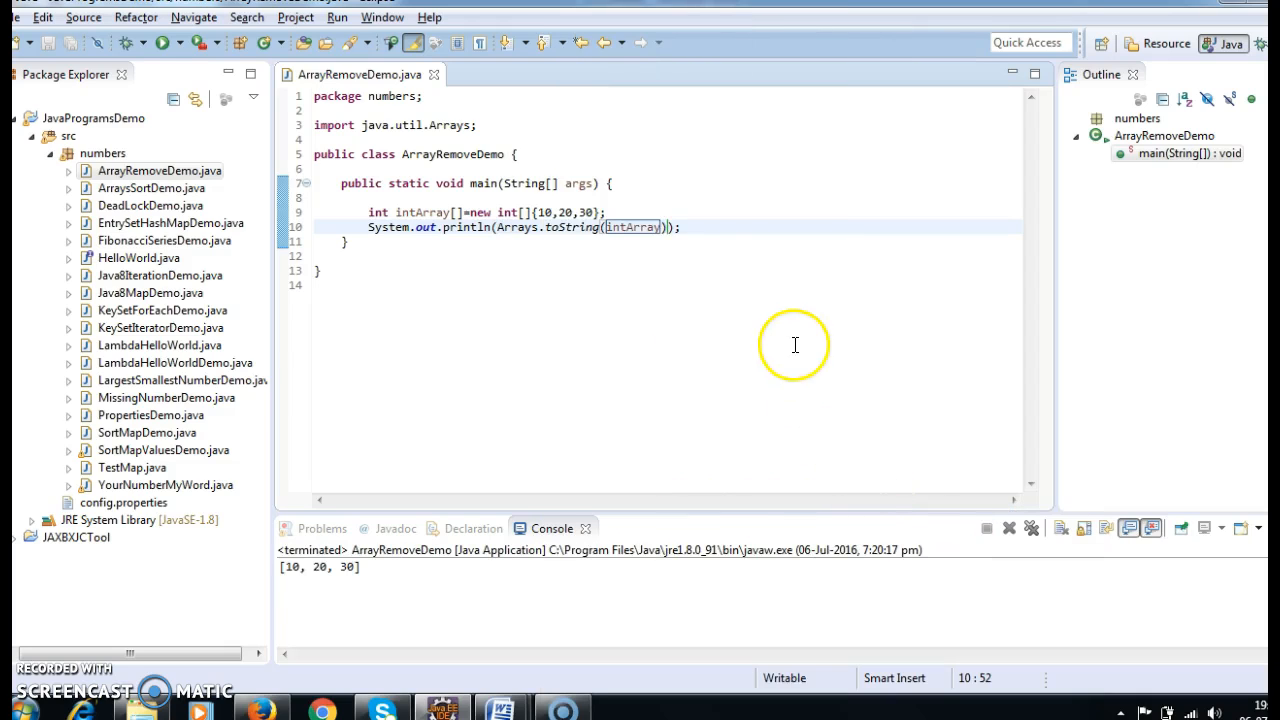
click(500, 226)
text(")
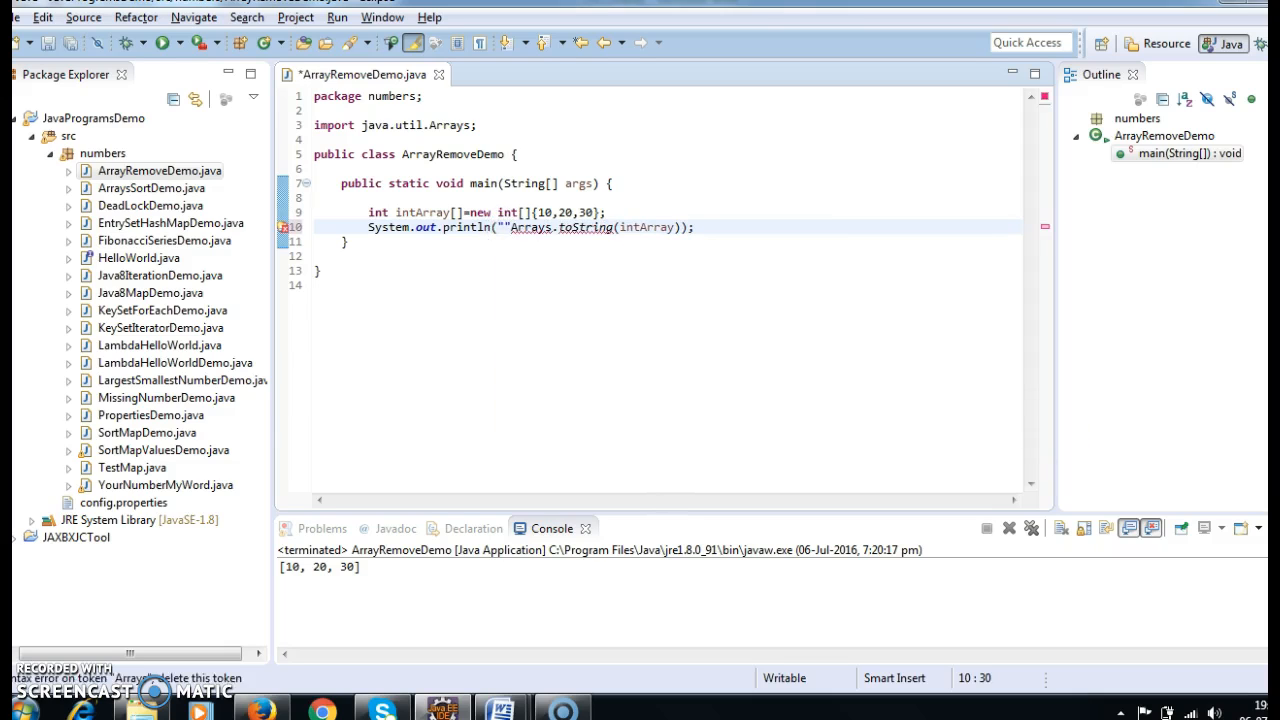
Step: Prefix the printed array with the label "Original elements in an array" and save
text(+)
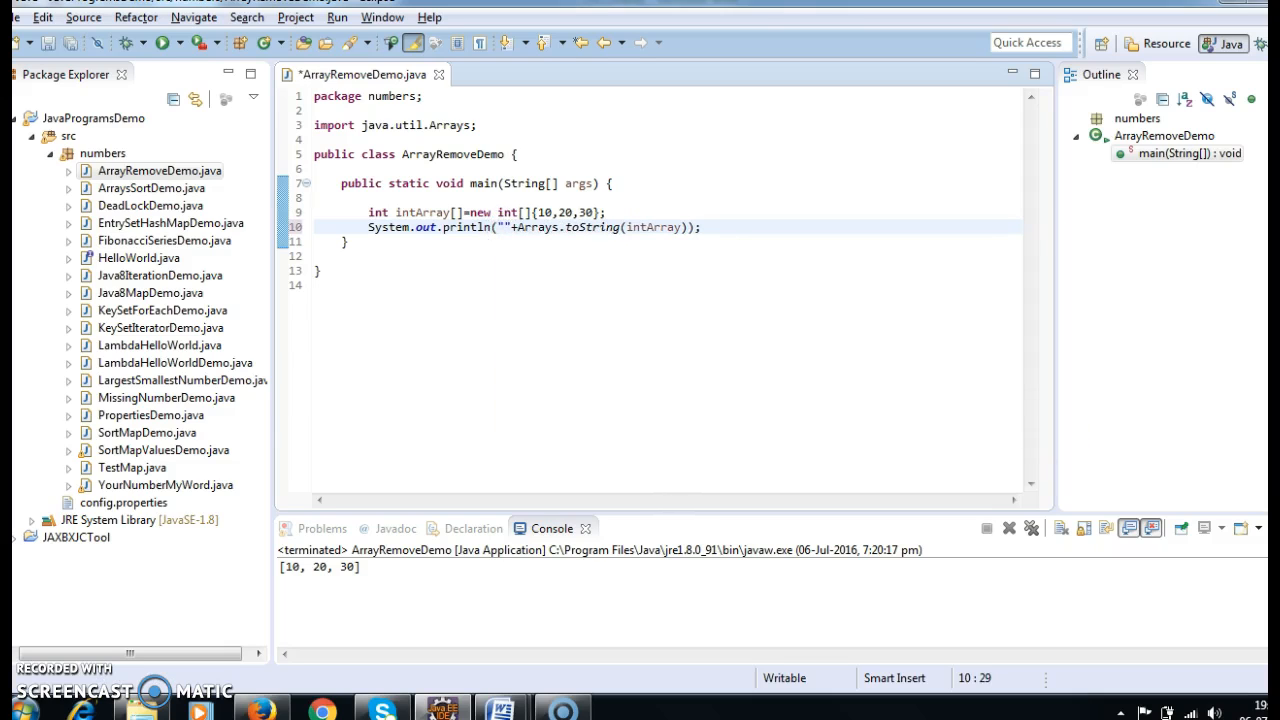
text(Original elements in)
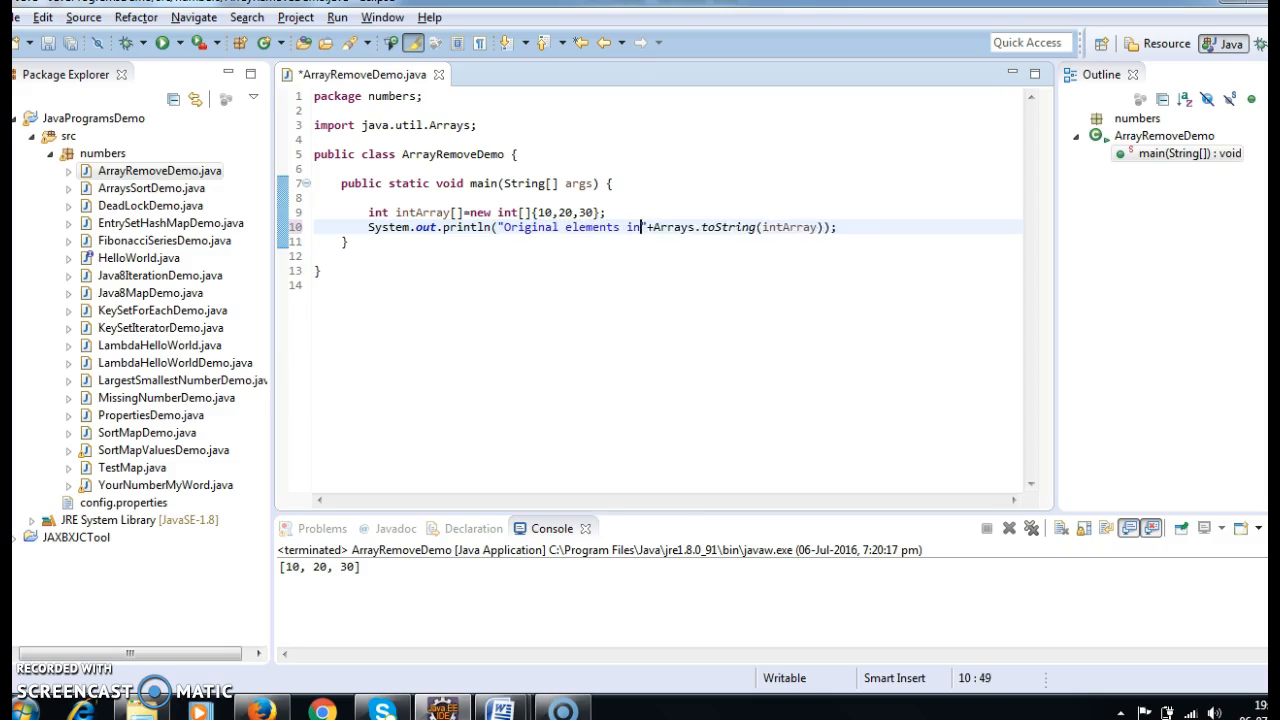
text(an array)
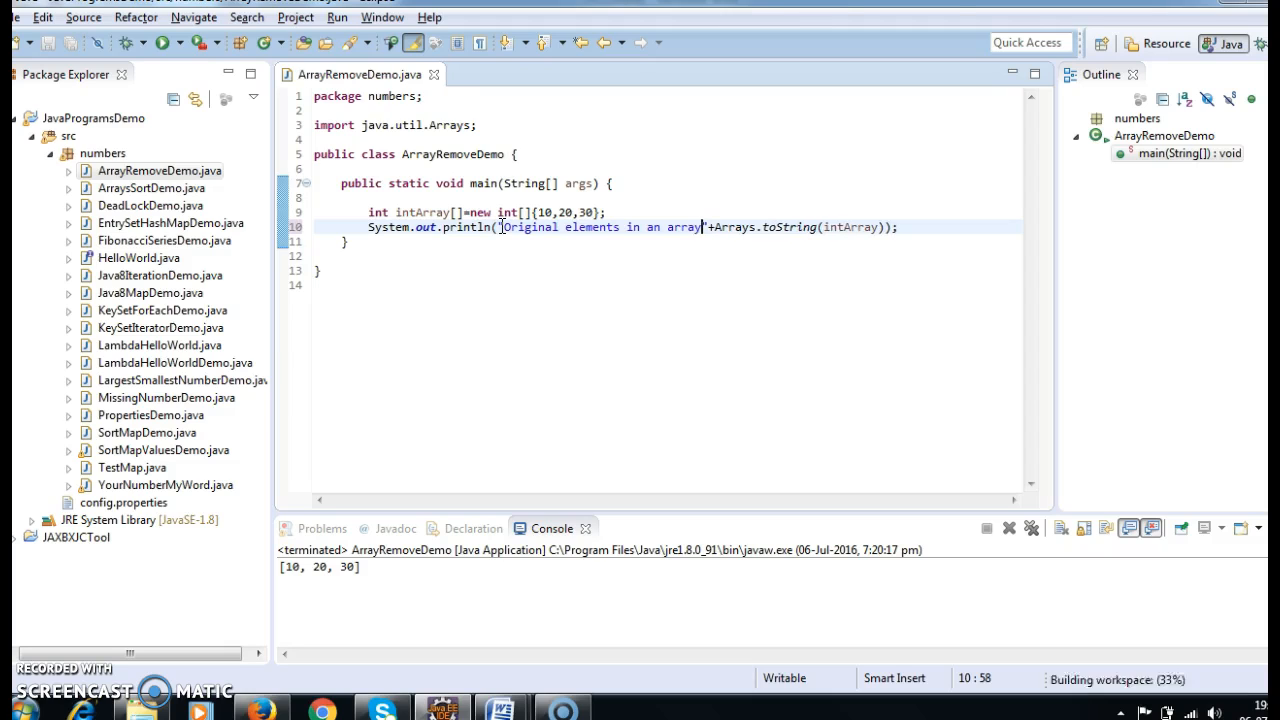
mouse_move(866, 60)
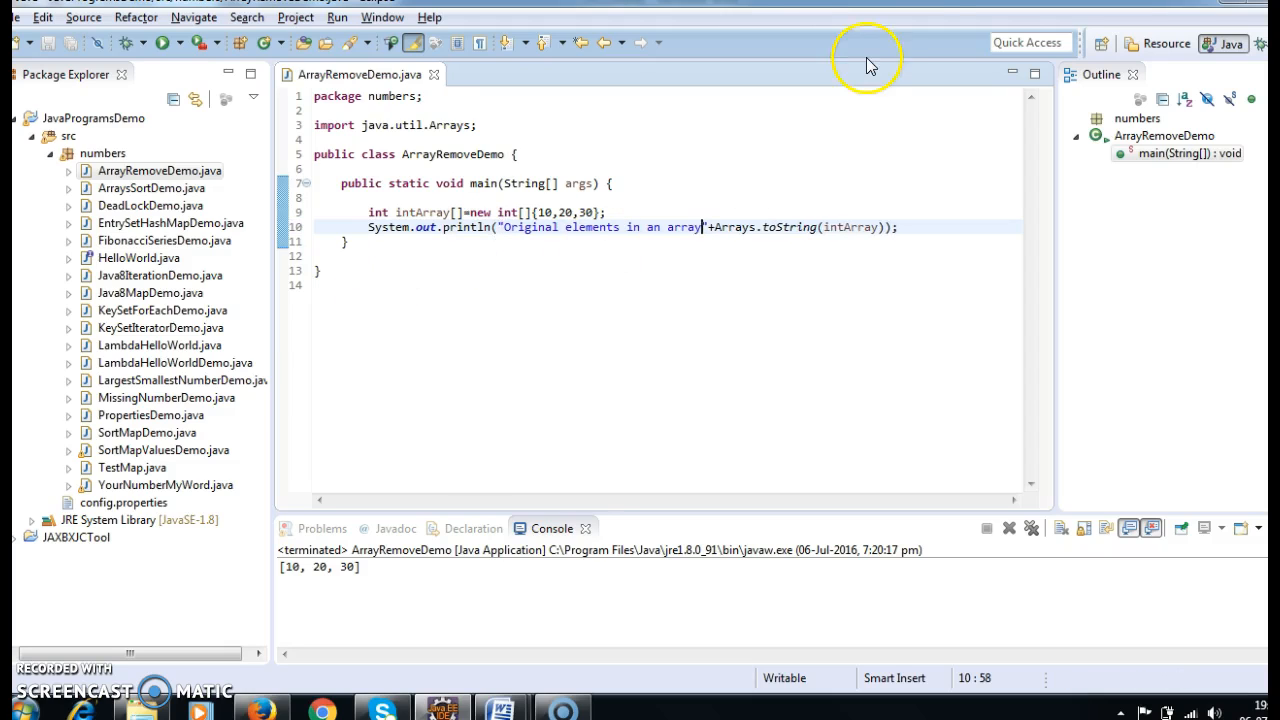
click(661, 213)
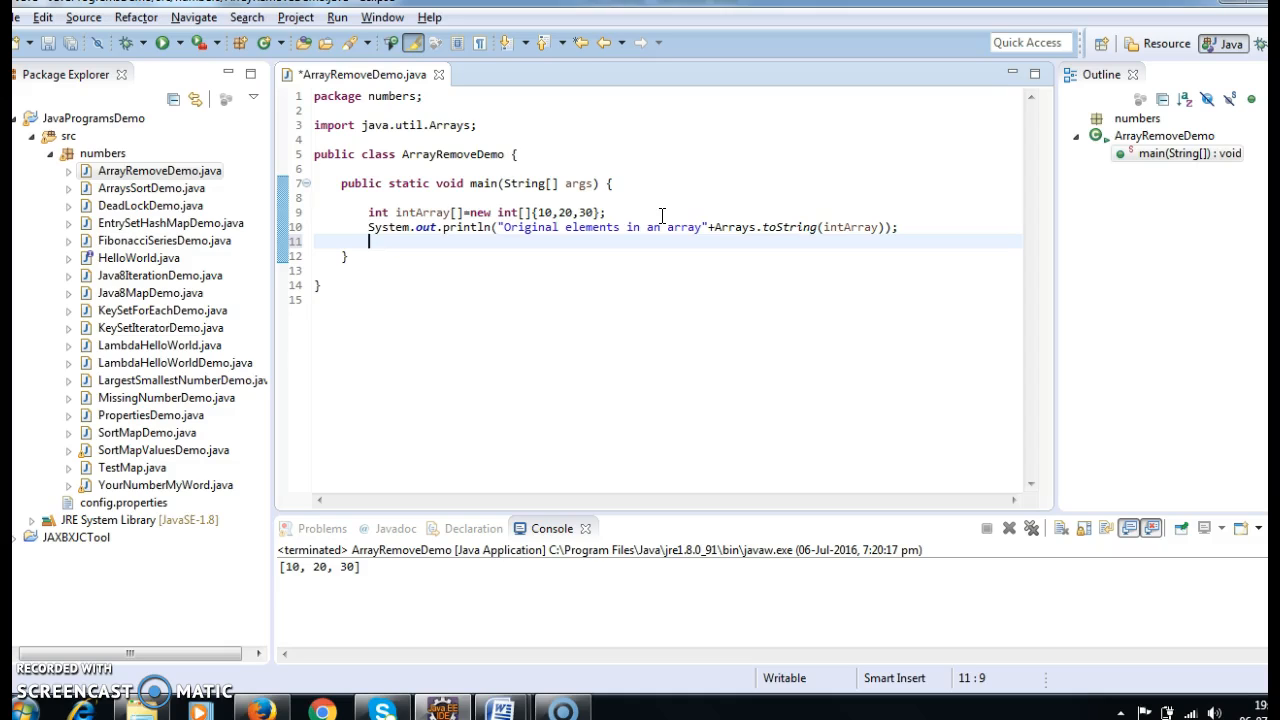
Step: Type an Arrayutils.remove() call on a new line after the print statement
text(Array)
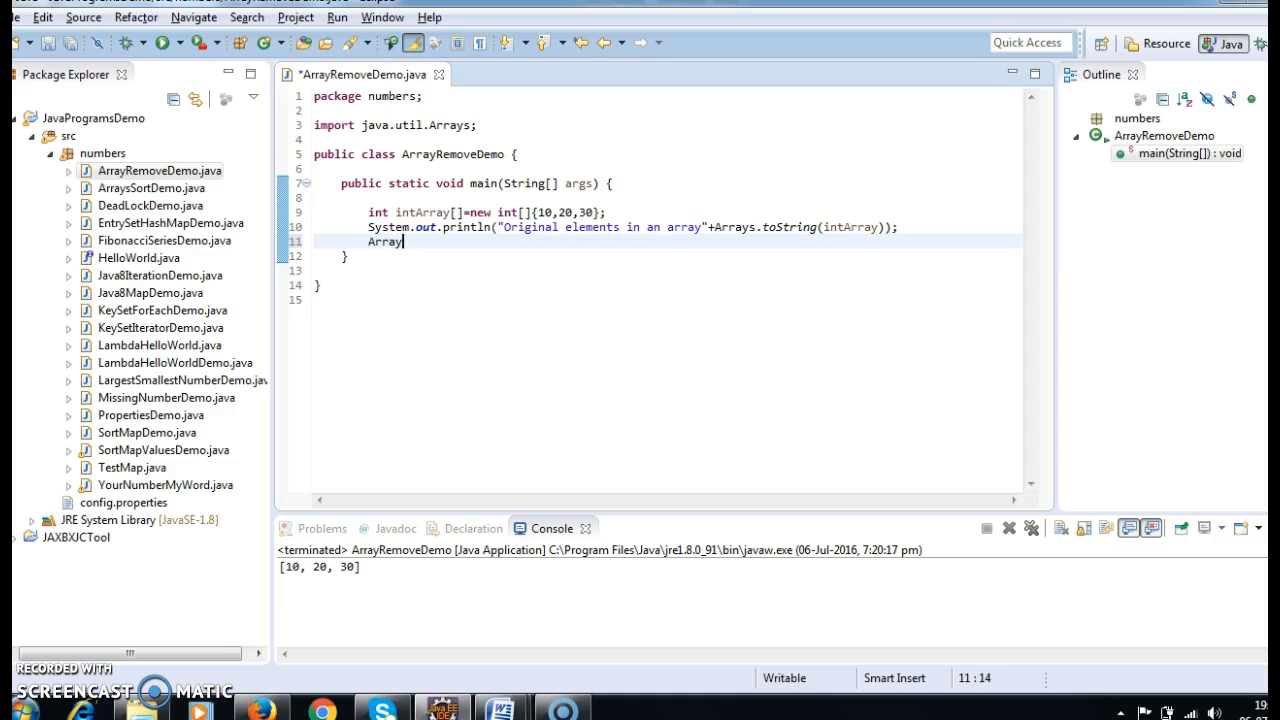
text(util)
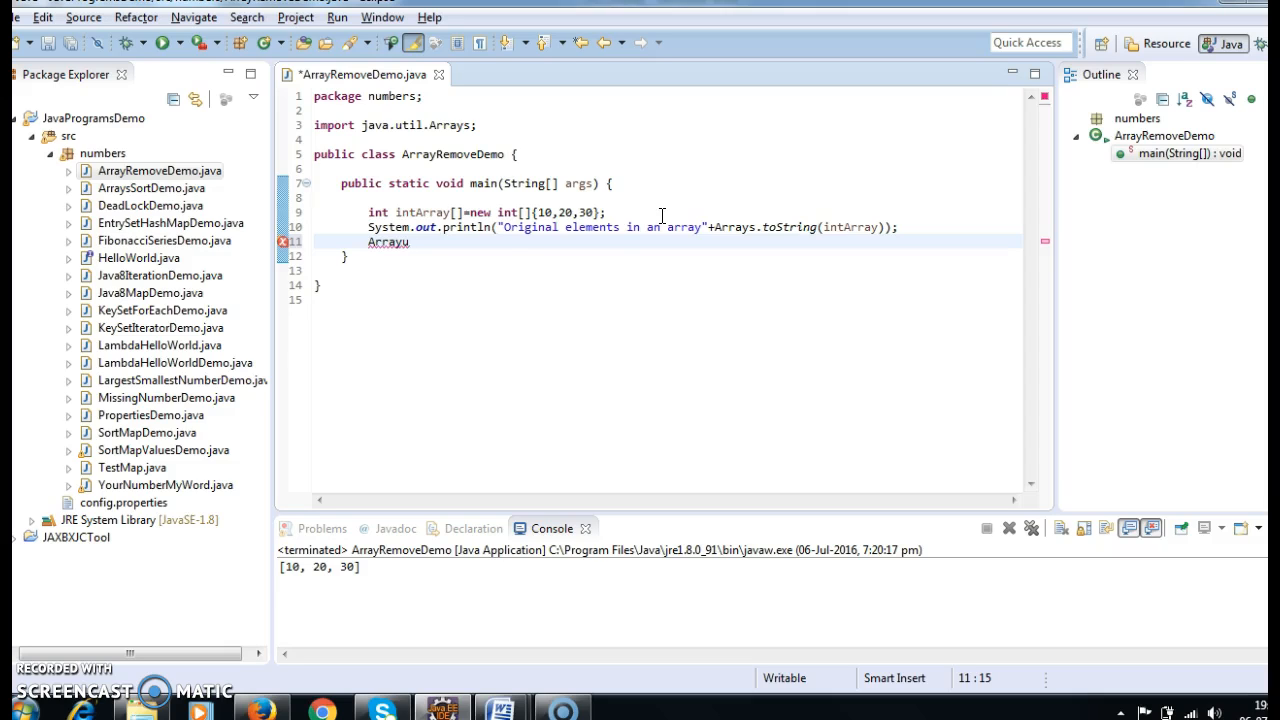
text(tils.remo)
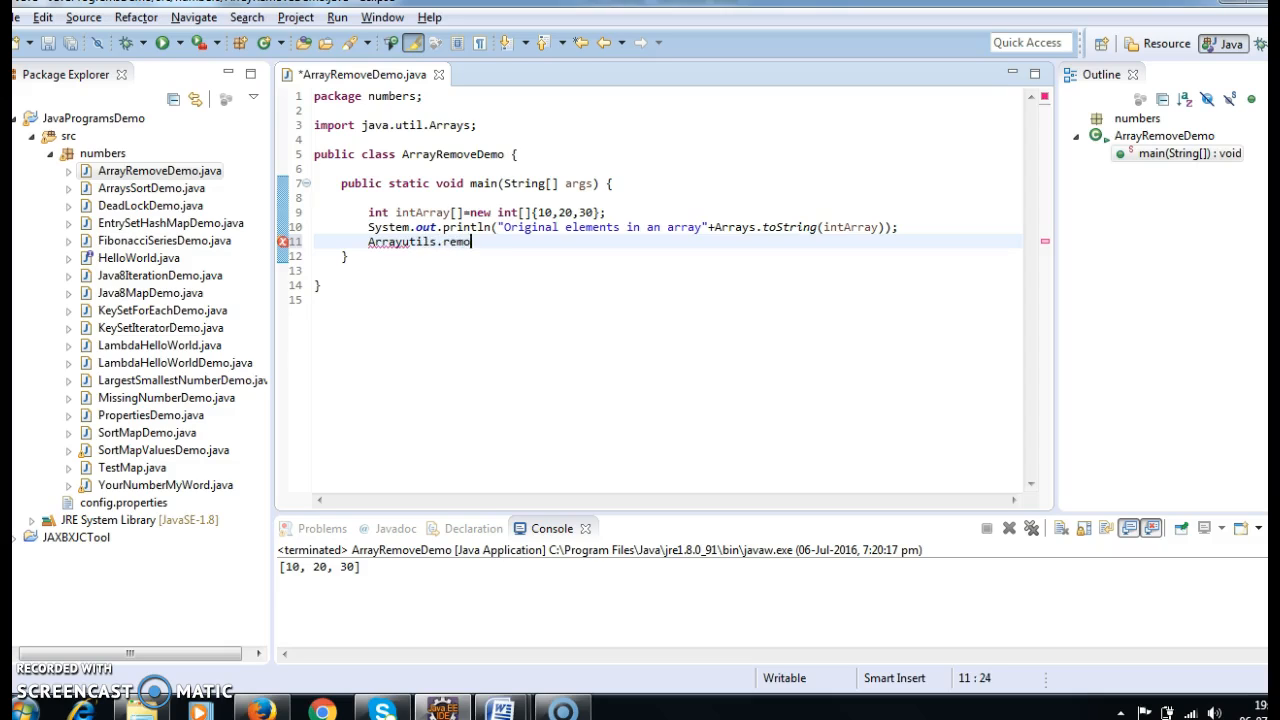
text(ve)
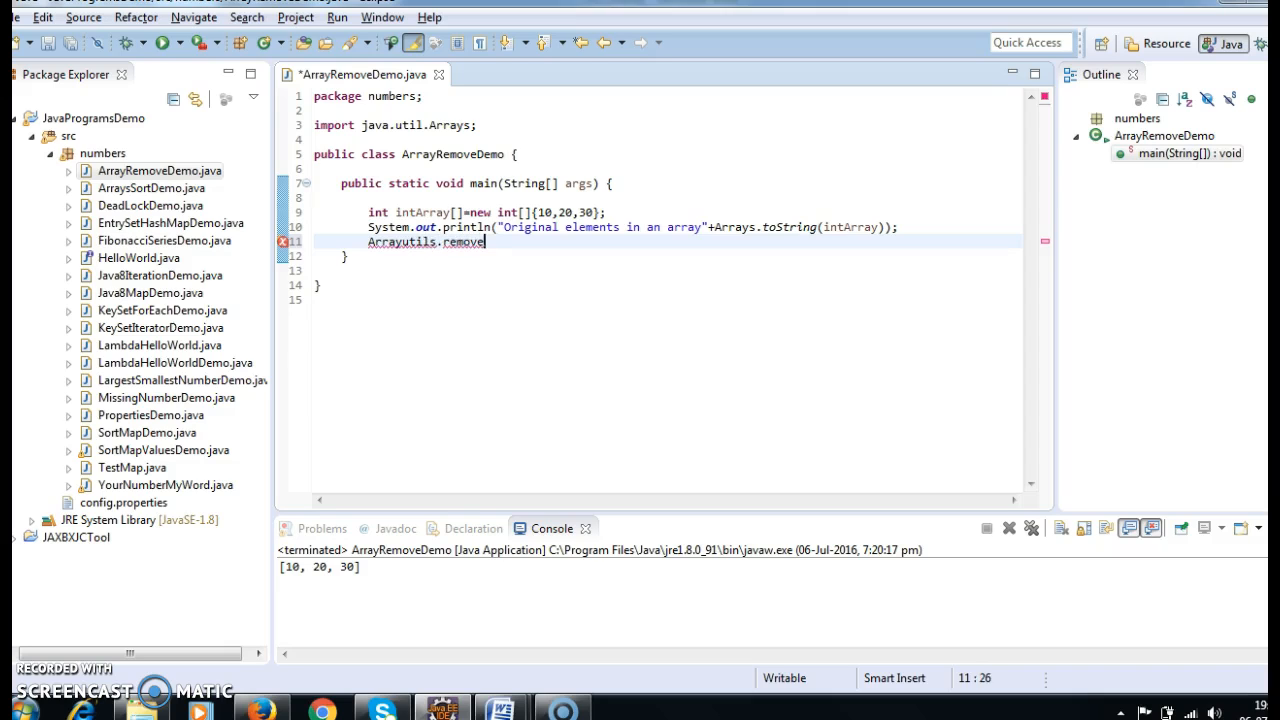
text(())
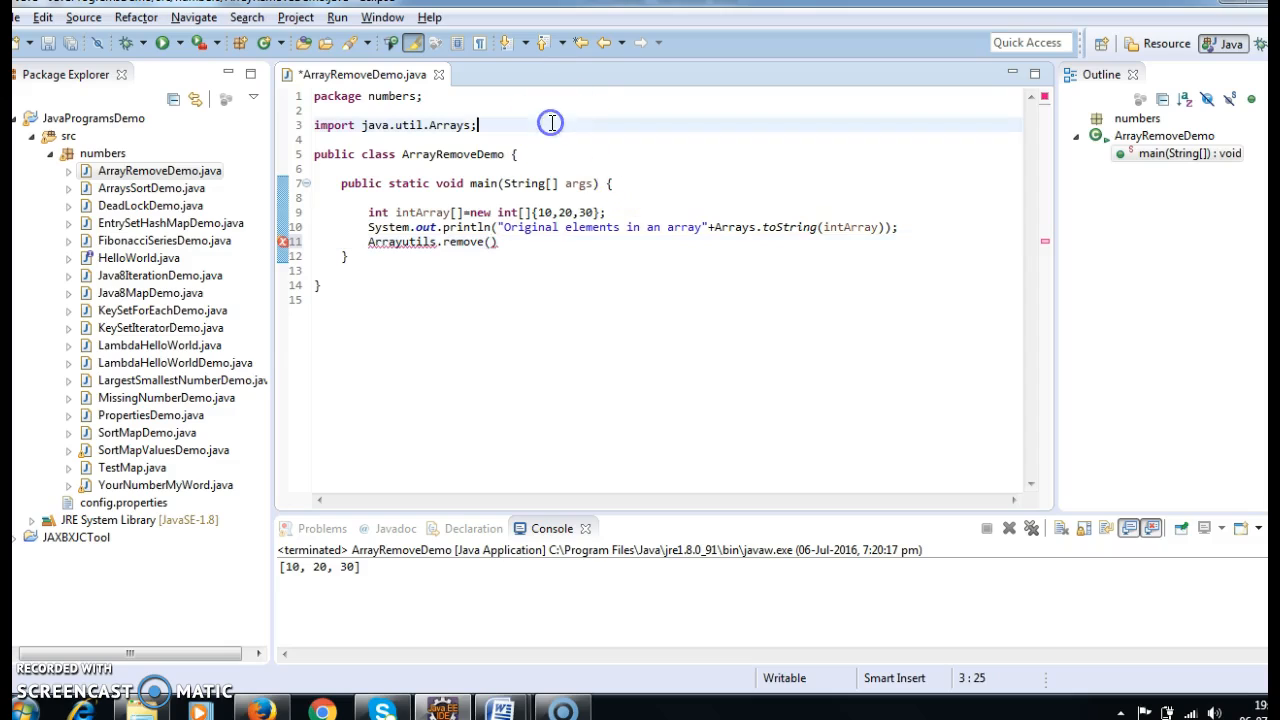
Step: Add a blank line after the import and complete the call as remove(intArray,2);
key(Return)
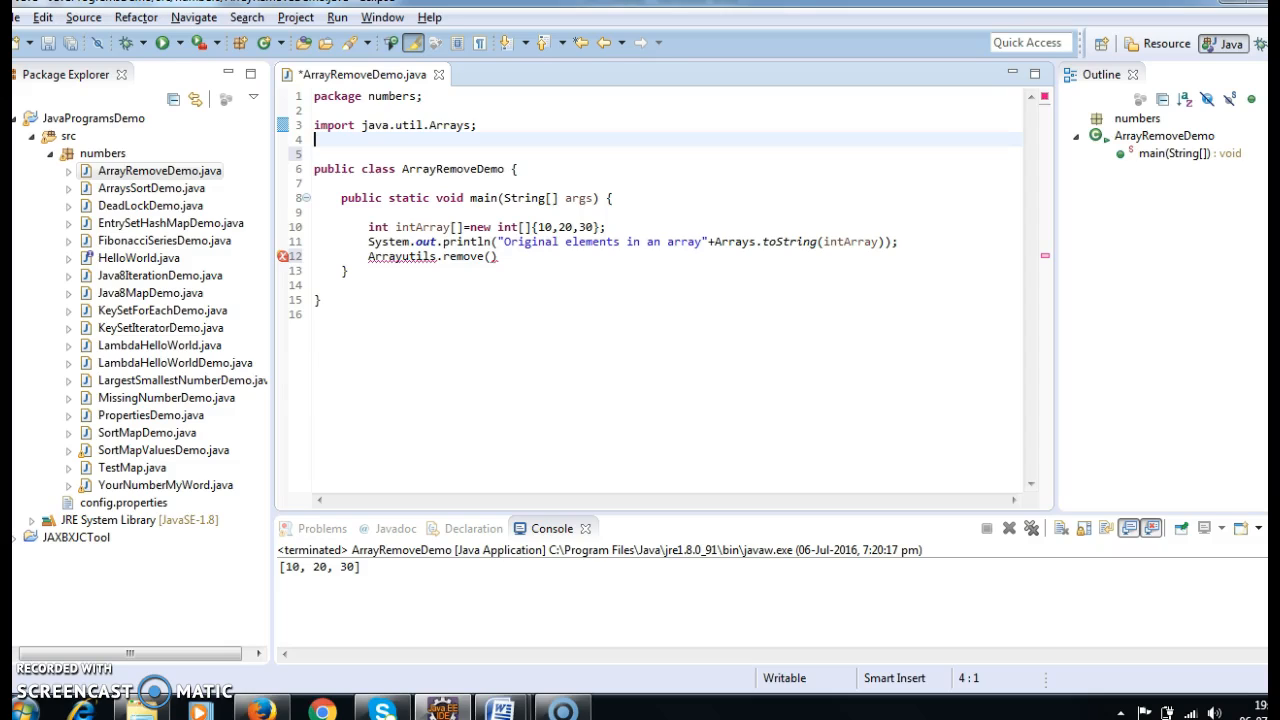
text(;,)
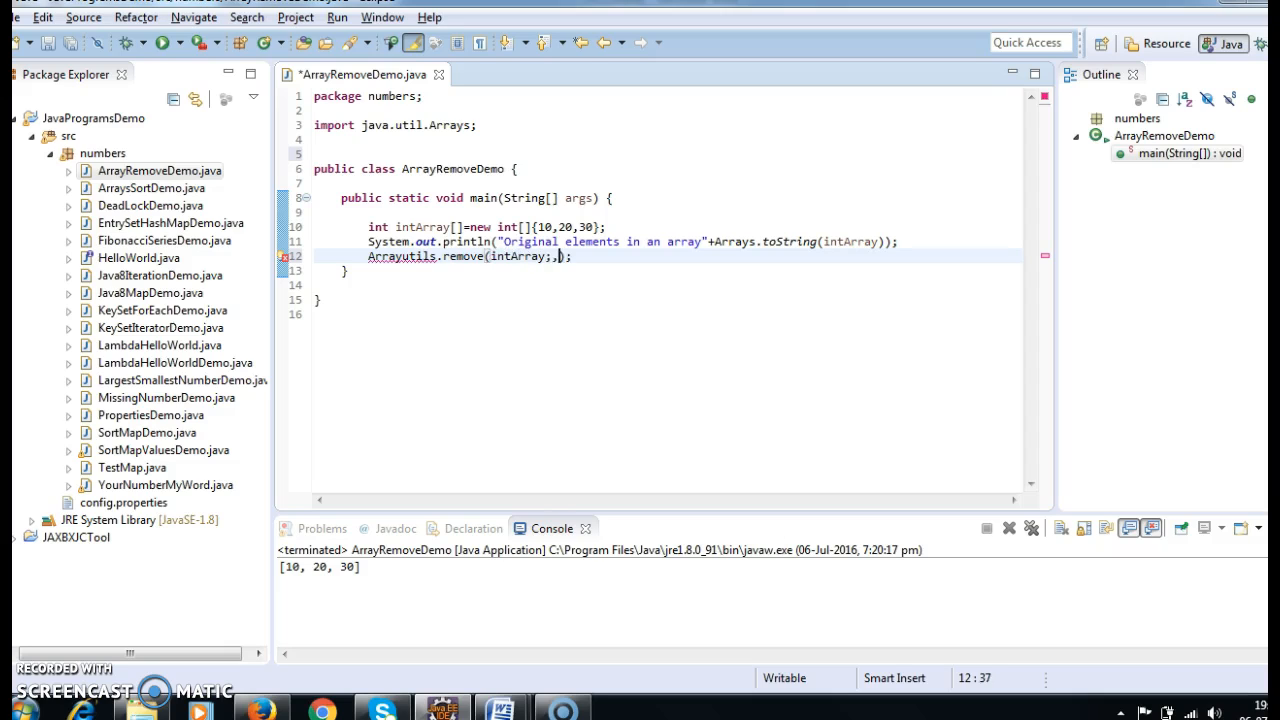
key(Backspace)
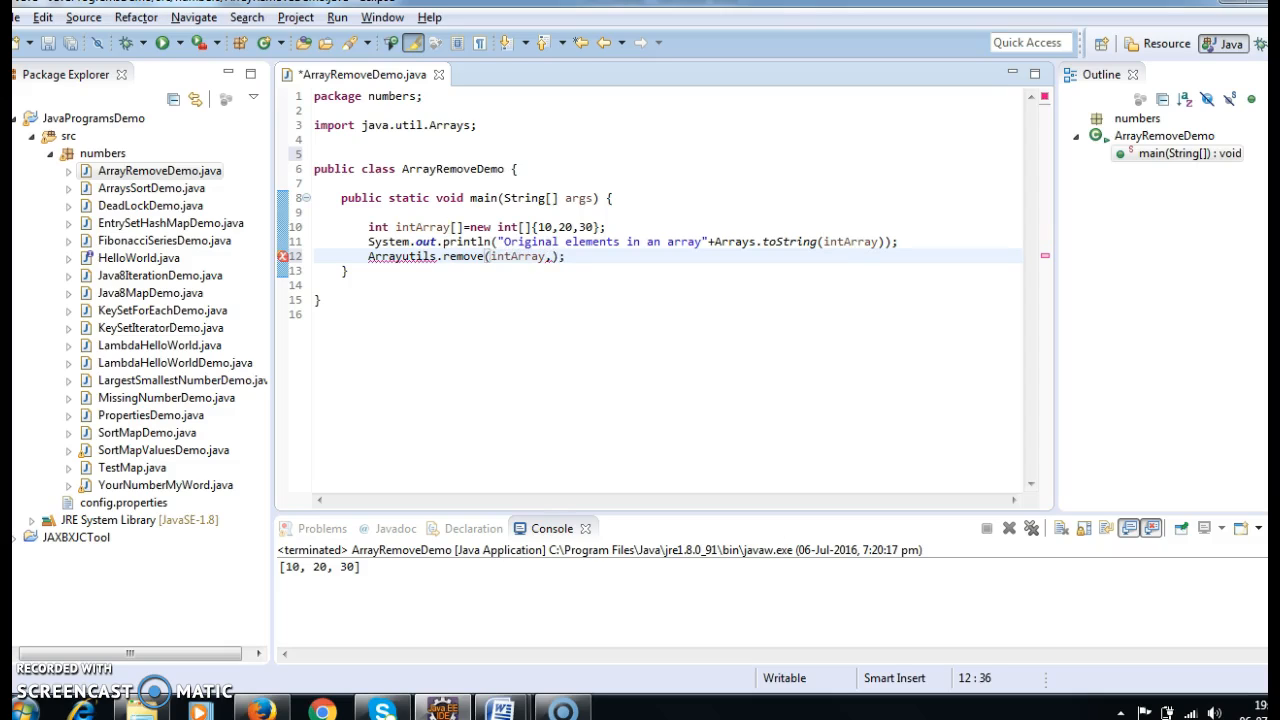
text(2)
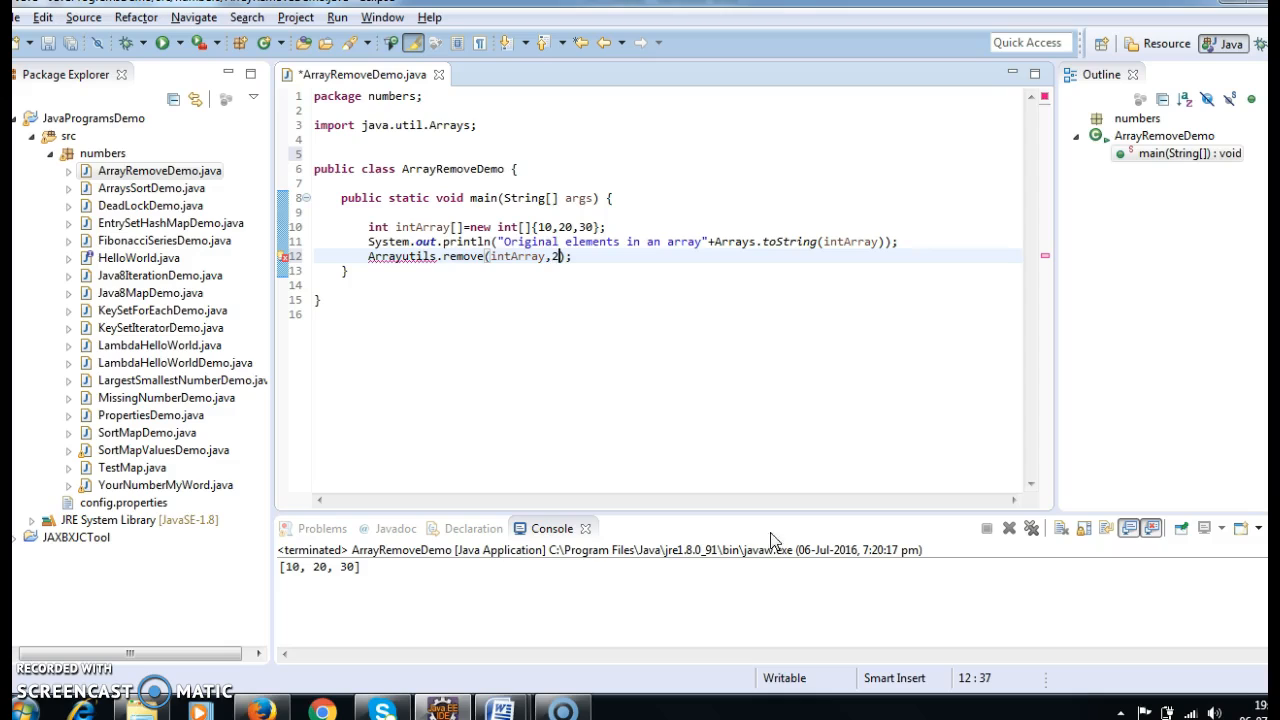
mouse_move(440, 262)
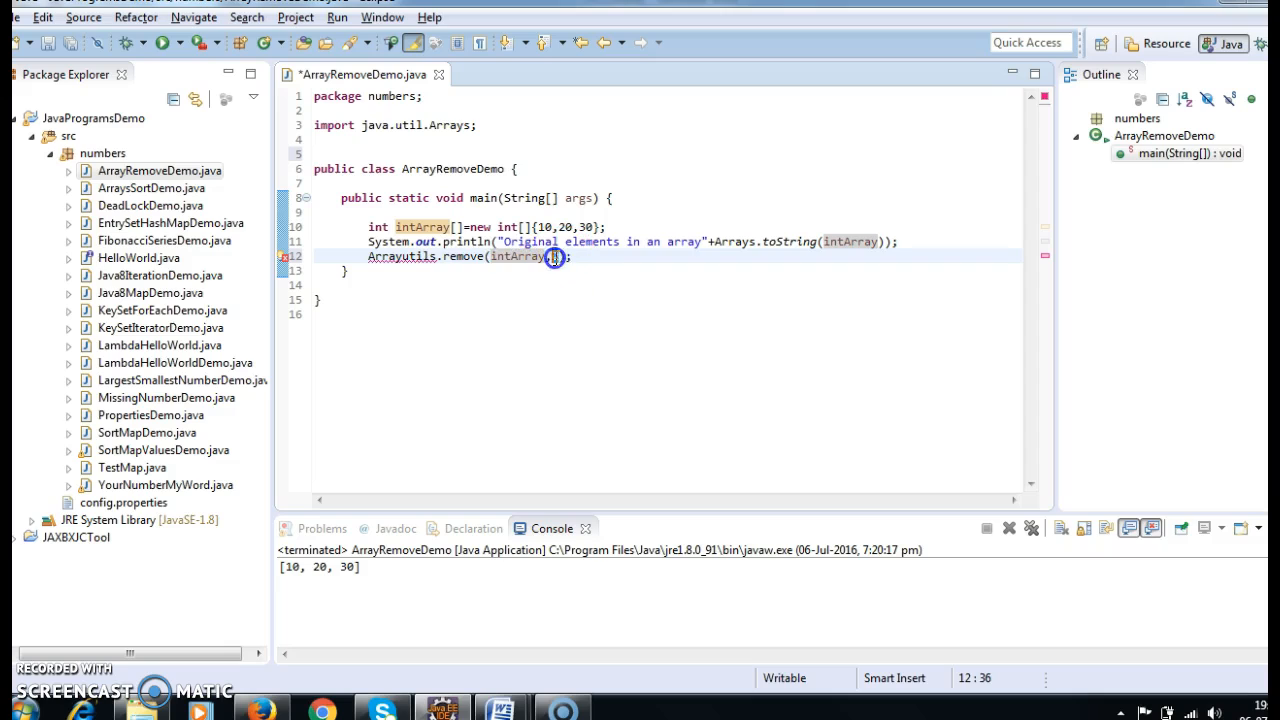
text(2)
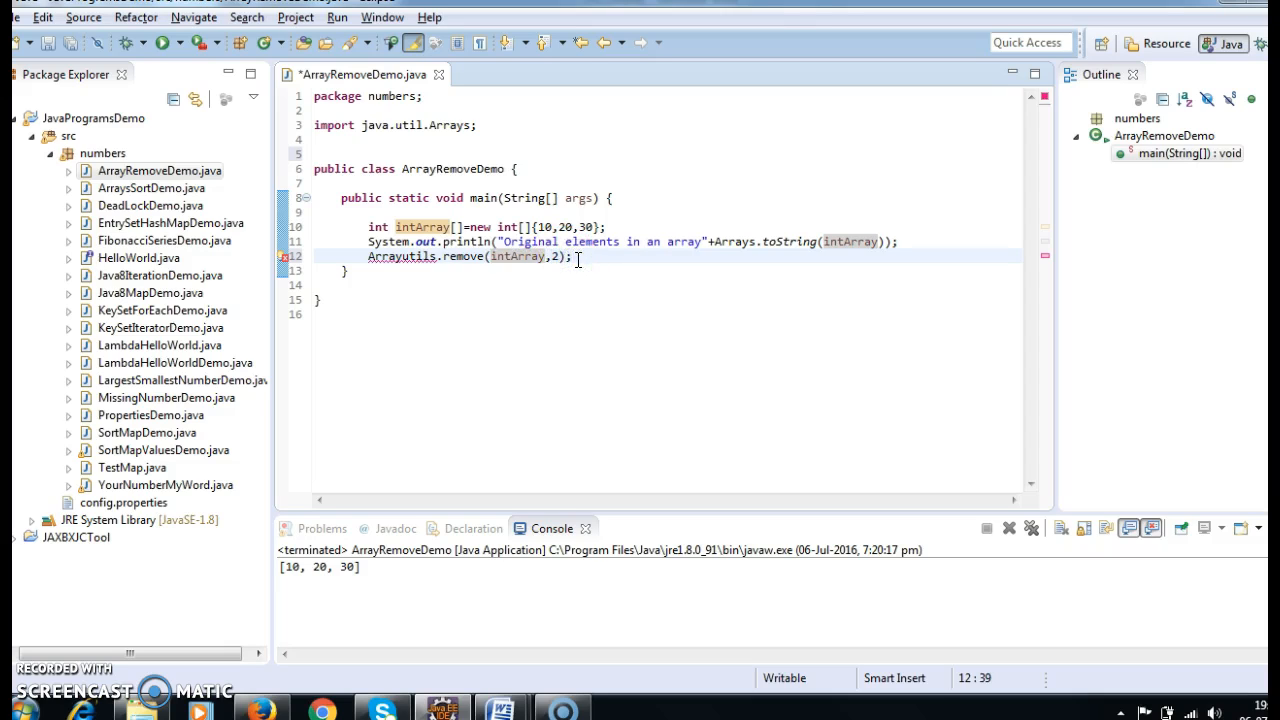